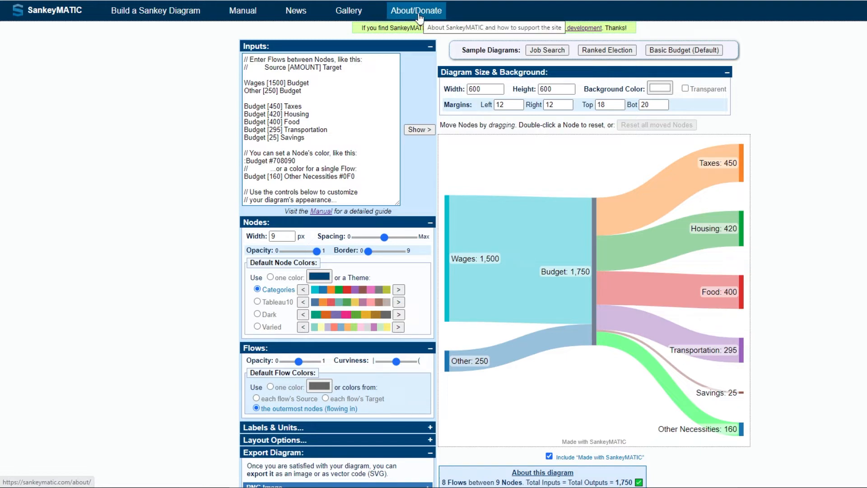
mouse_move(190, 91)
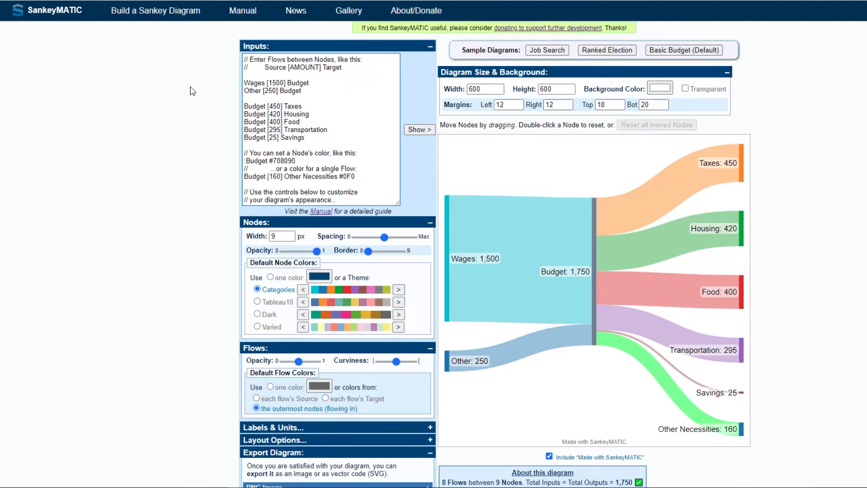
mouse_move(201, 80)
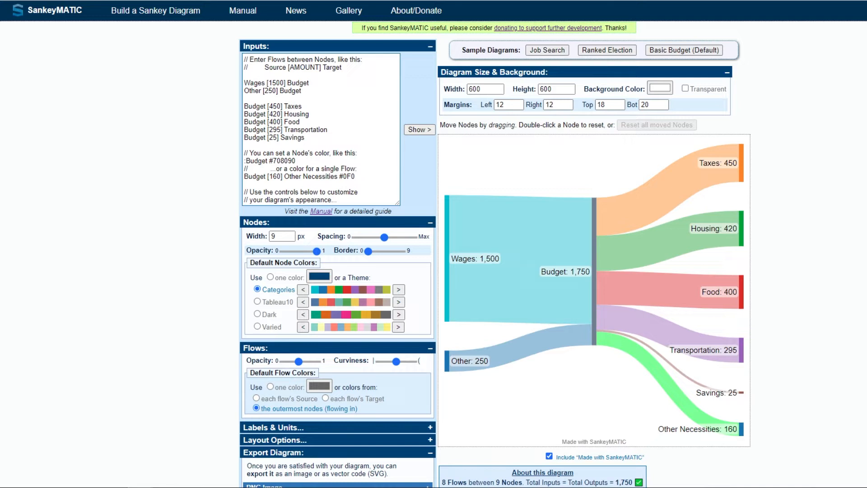
mouse_move(563, 300)
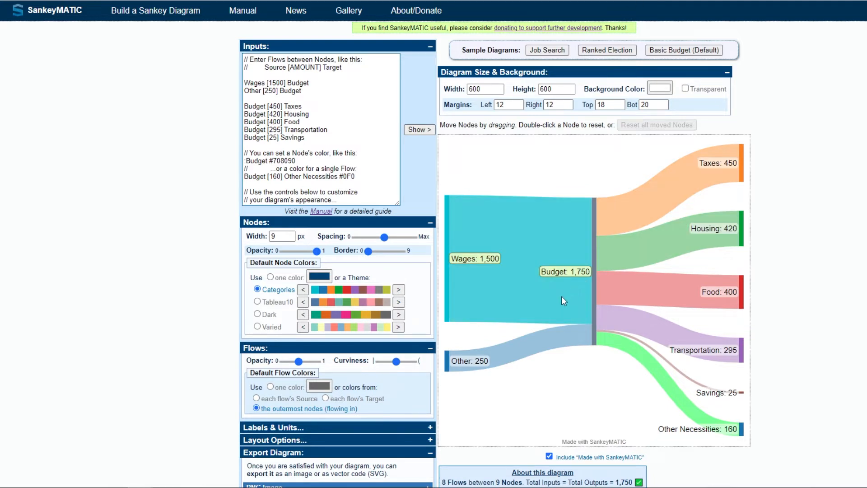
mouse_move(663, 240)
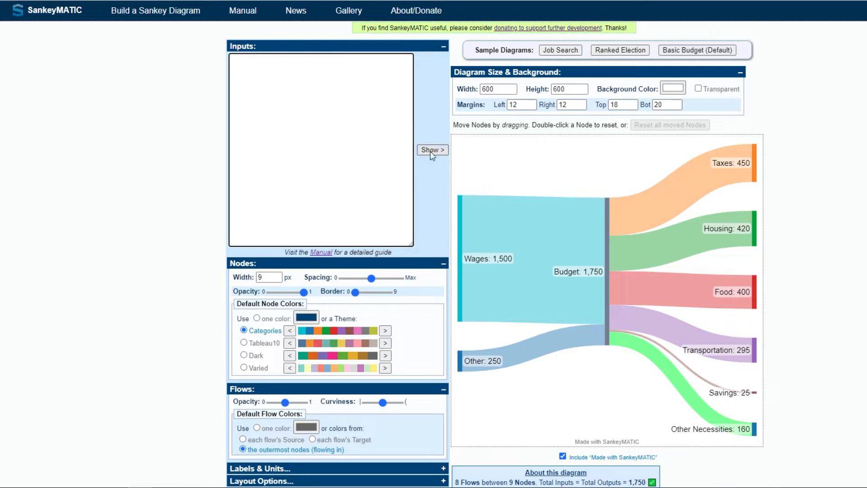
Redraw the emptied diagram and type test comment lines '// Hi my name is reece' into the flow list
click(432, 149)
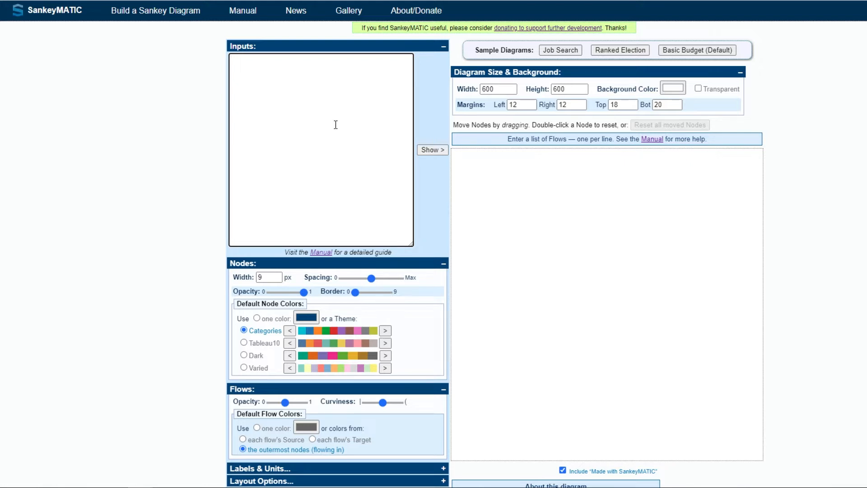
click(320, 61)
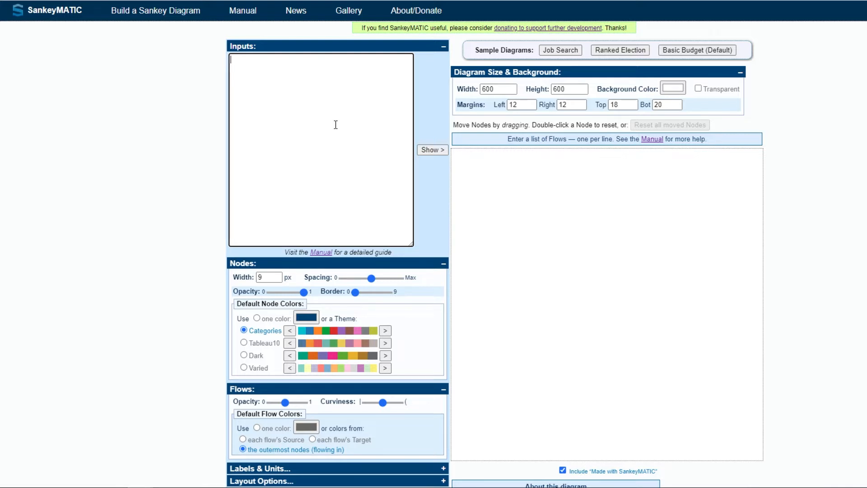
text(// Hi m)
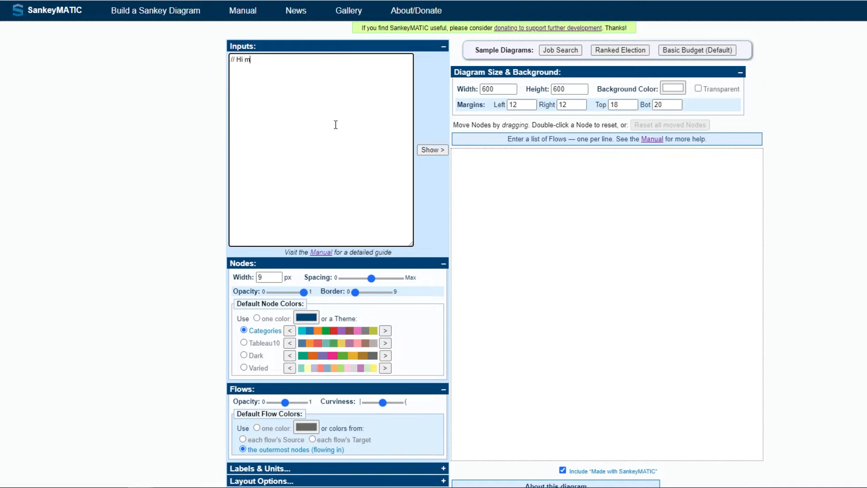
text(y name is reece)
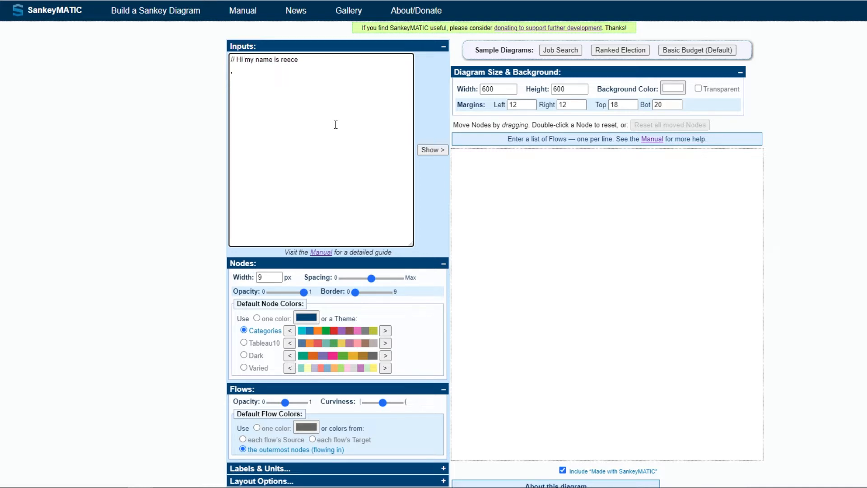
text(Hi my name is reece)
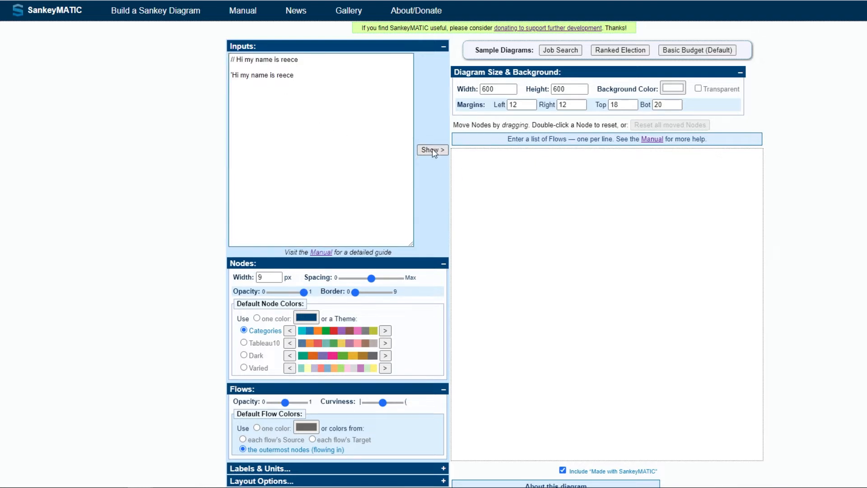
Redraw from the test comments, then select and erase them to leave the input blank
click(315, 71)
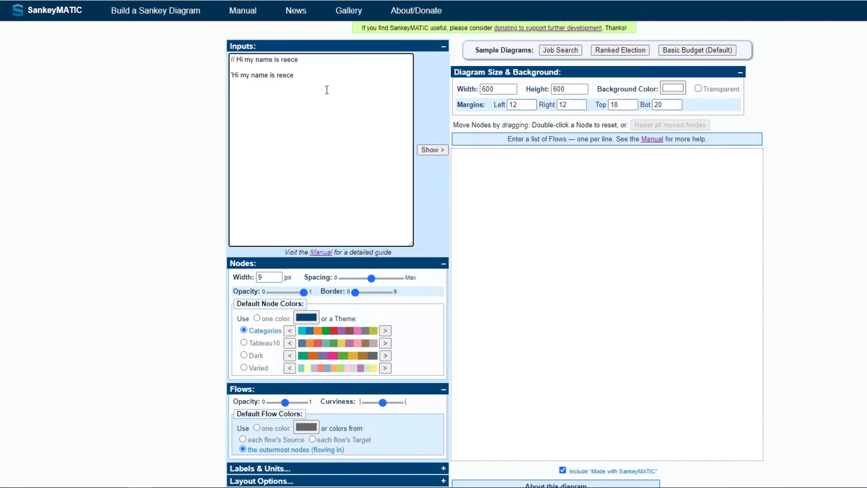
key(ctrl+a)
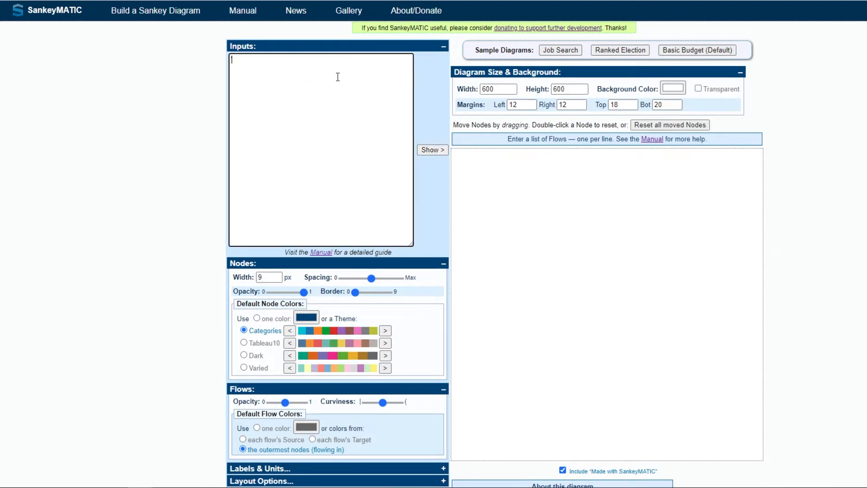
Add commented headings Tier 1, Tier 2 and Tier 3 with blank lines, and return under Tier 1
text('Tier 1)
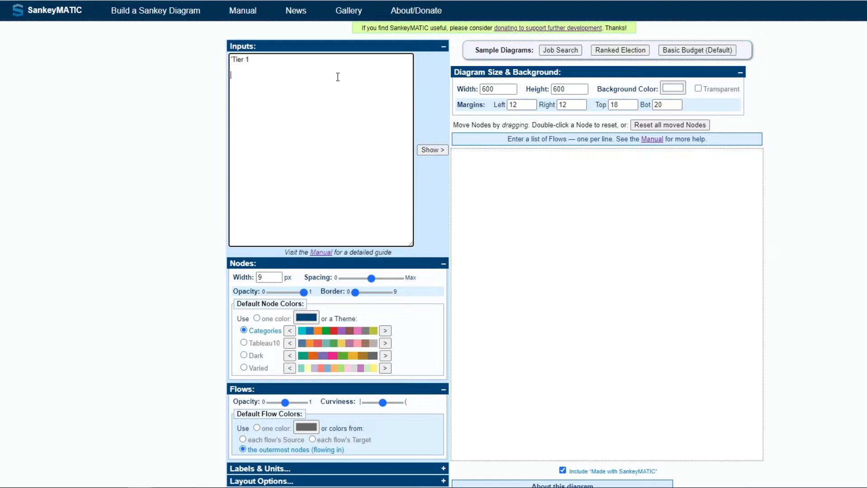
text(Tier 2)
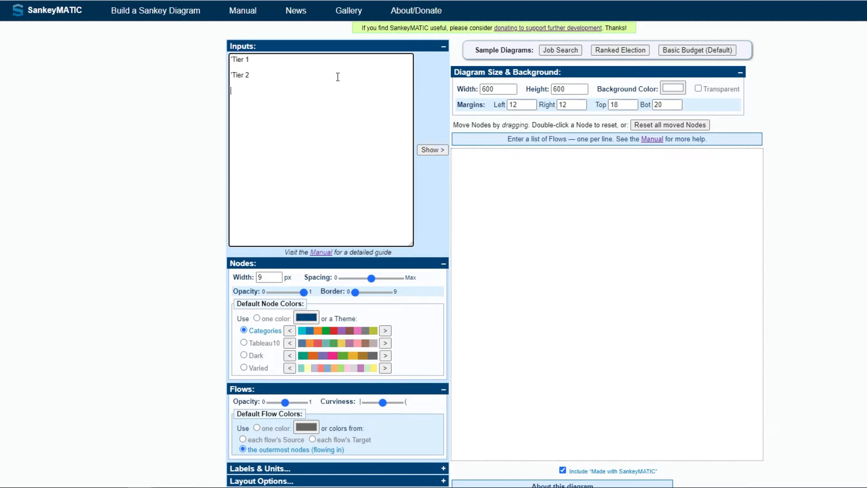
text(Tier 3)
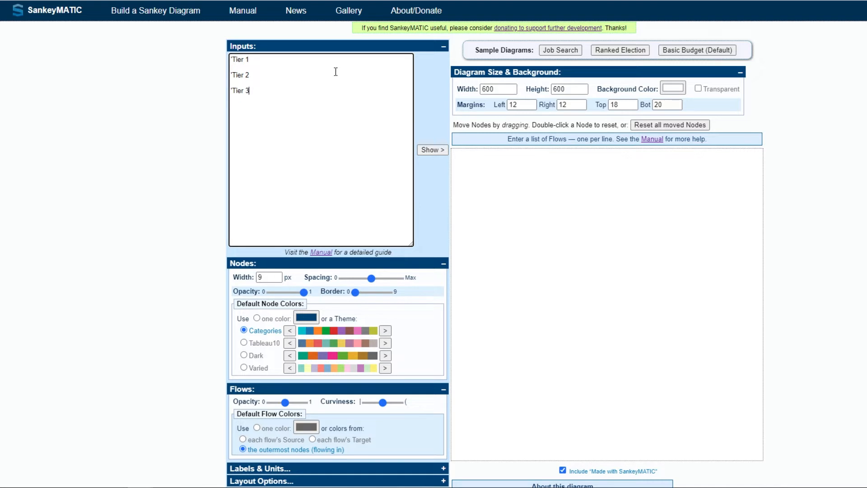
key(enter)
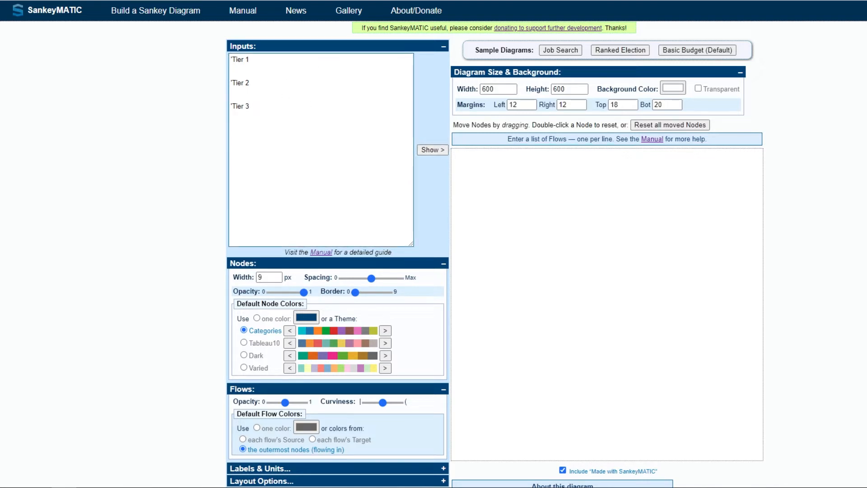
click(265, 68)
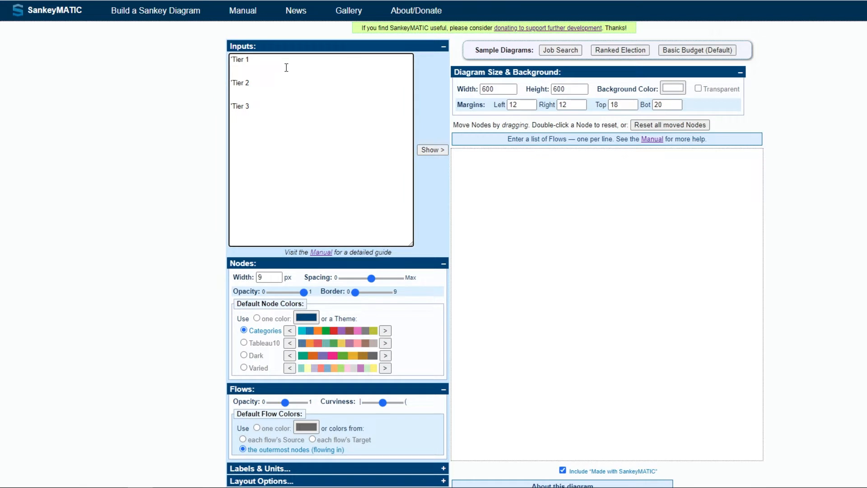
Enter the flow Wage [8666.67] Monthly Income and draw the diagram from it
text(Wage [)
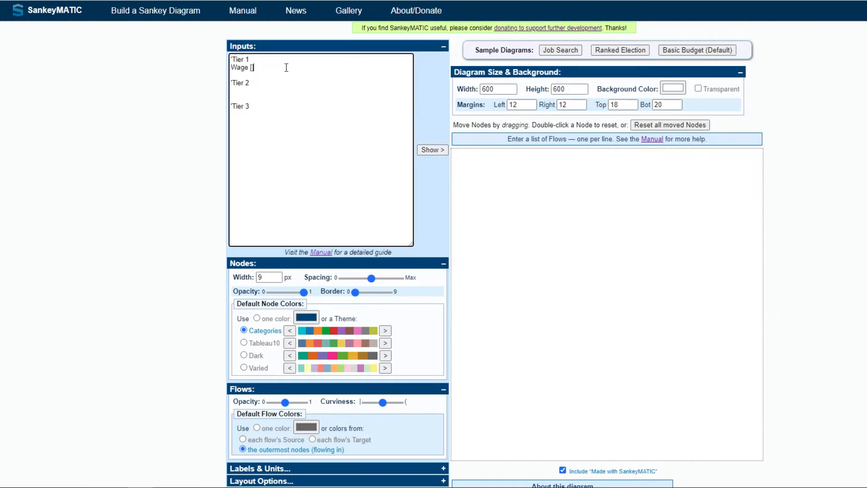
text(4)
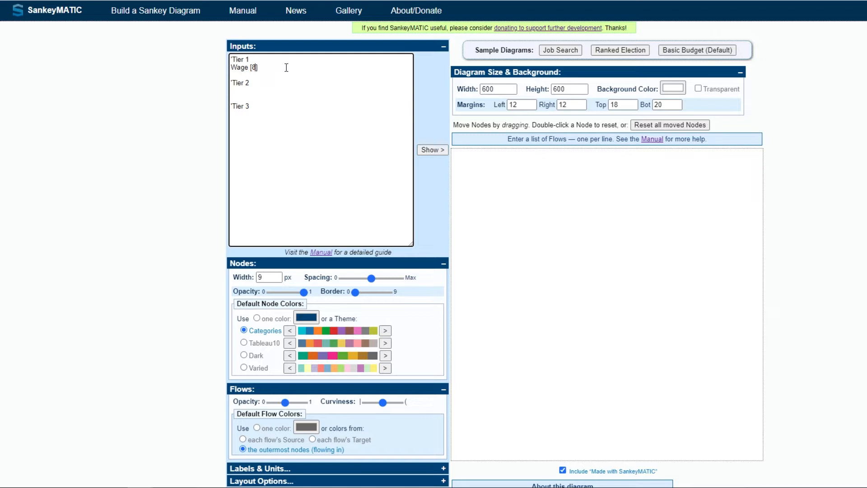
text(8666.67)
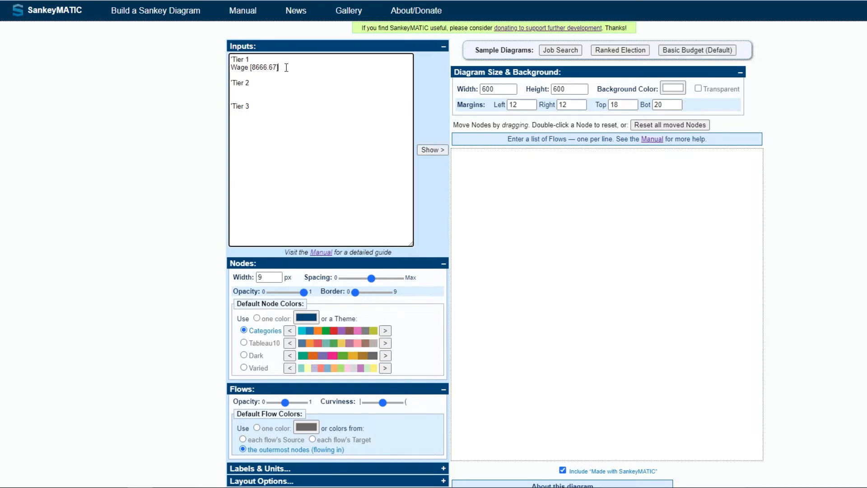
text(M)
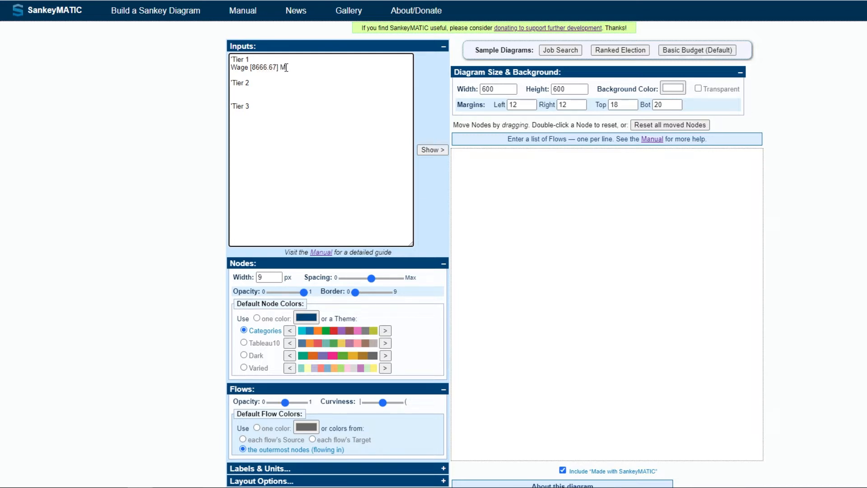
text(onthly Income)
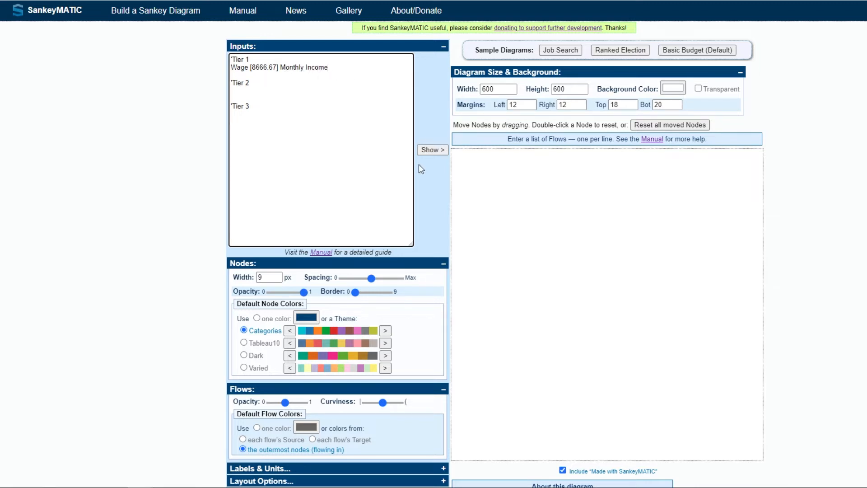
click(432, 150)
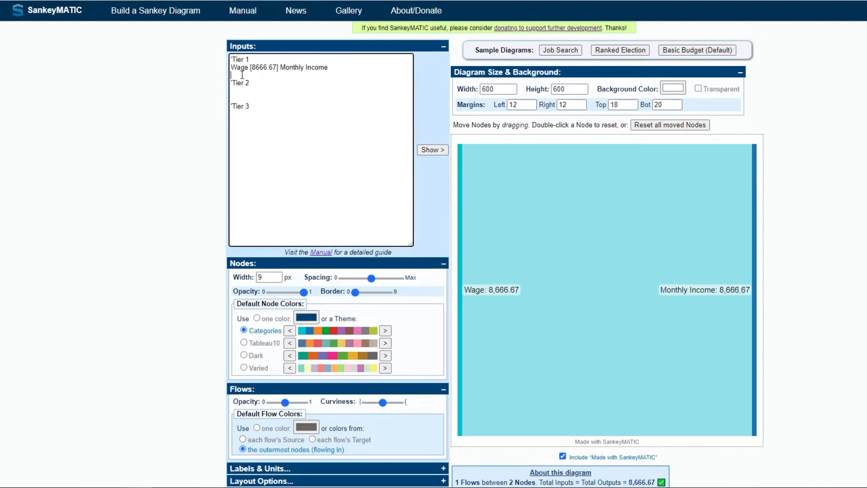
Add Rental Income [4280] and You Tube [200] into Monthly Income, totalling 13,146.67
text(Rental Income [4280] Monthly Income)
text(You Tube [200] Monthly Income)
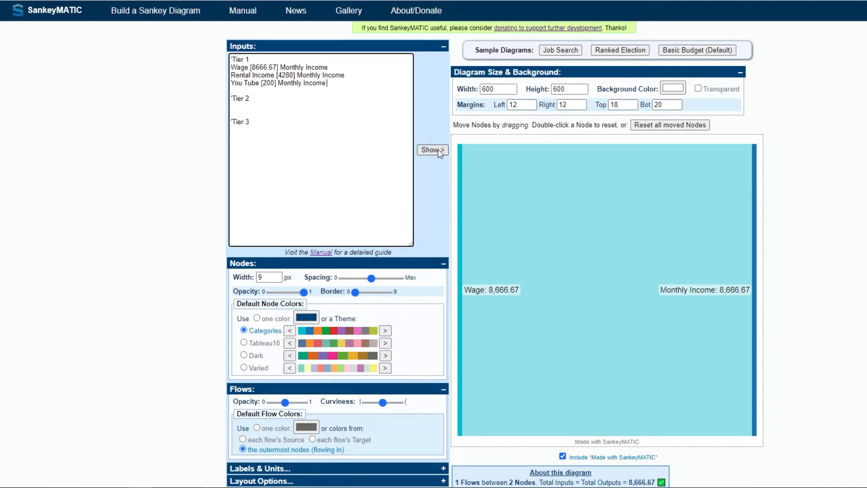
click(432, 150)
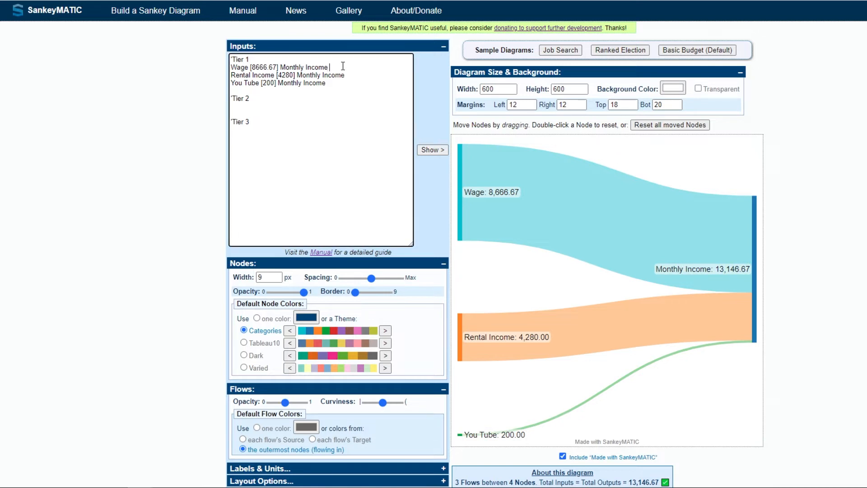
Append colour #63ace5 to the Tier 1 flows and select the code to reuse it on each line
text(#)
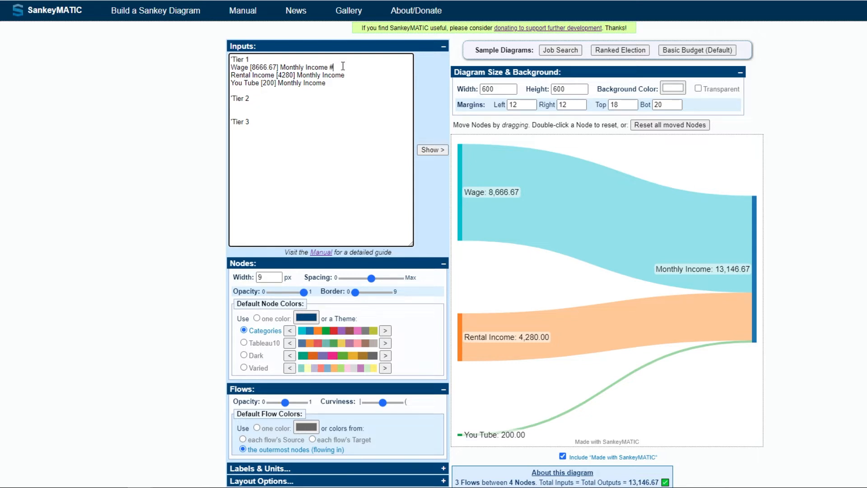
text(63)
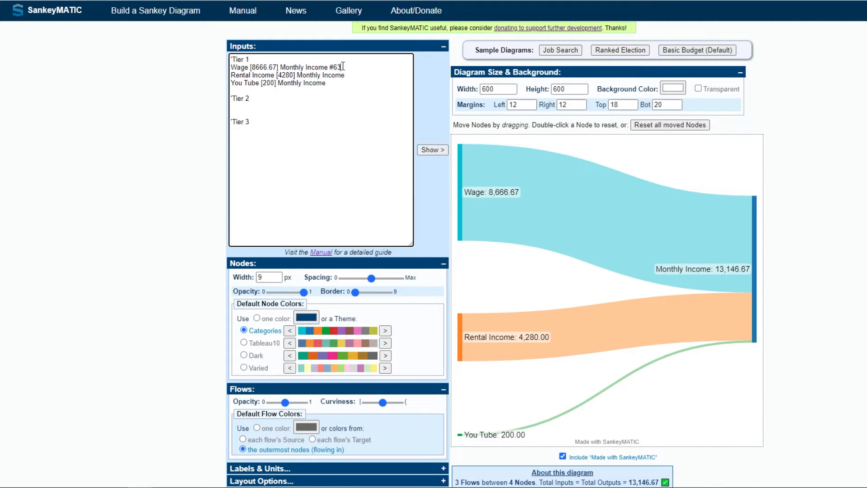
text(ace5)
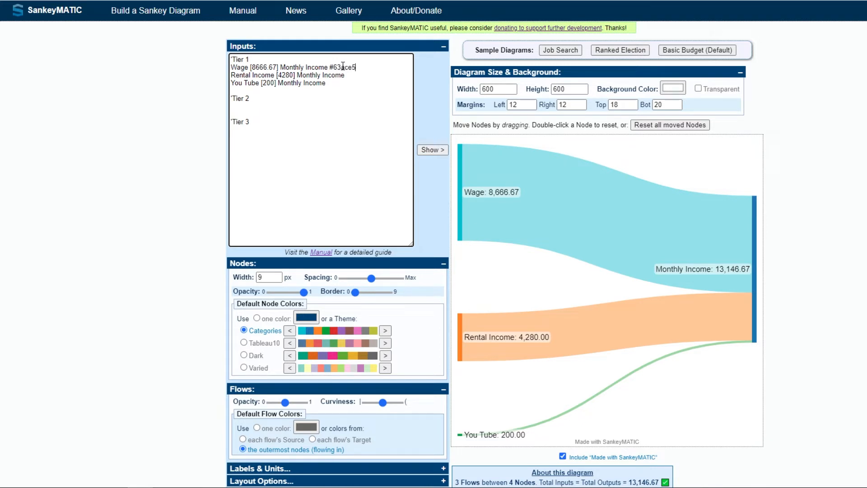
double_click(341, 66)
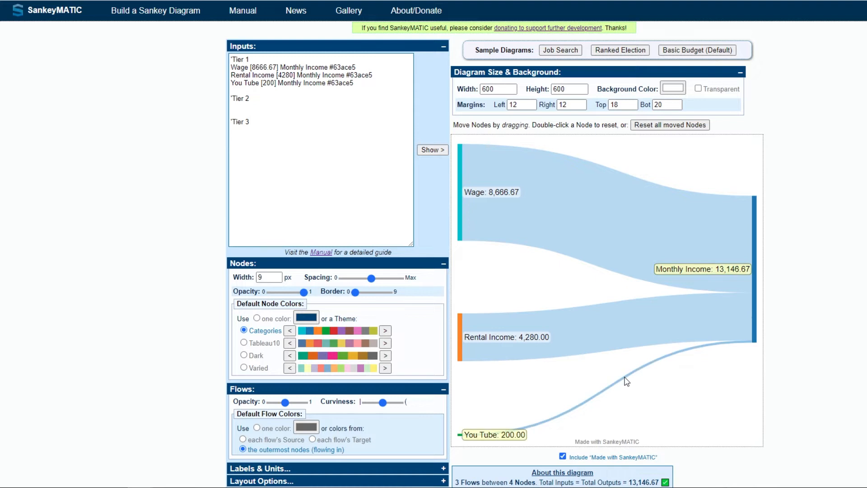
mouse_move(607, 246)
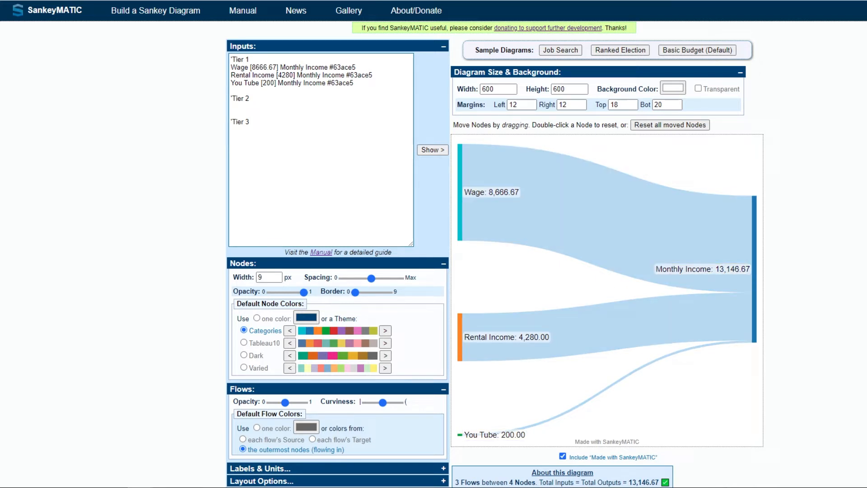
Start a 'Node Colours comment section with Tier 1, Tier 2 and Tier 3 headings
click(249, 122)
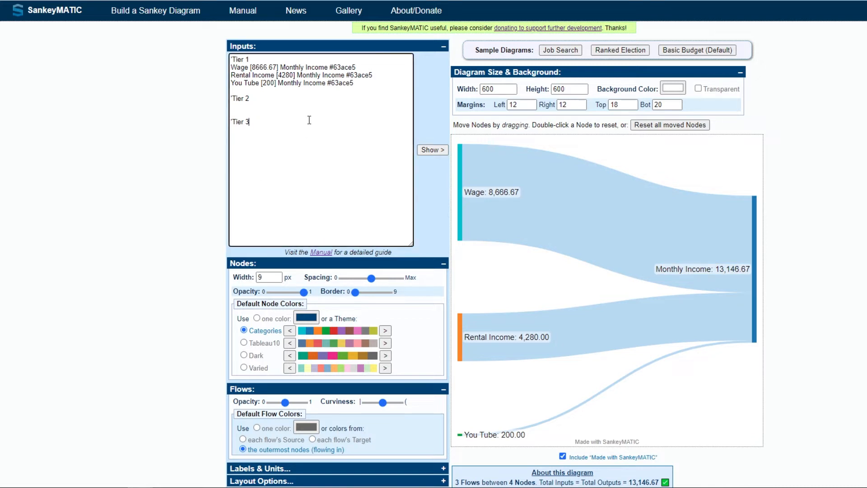
text('N)
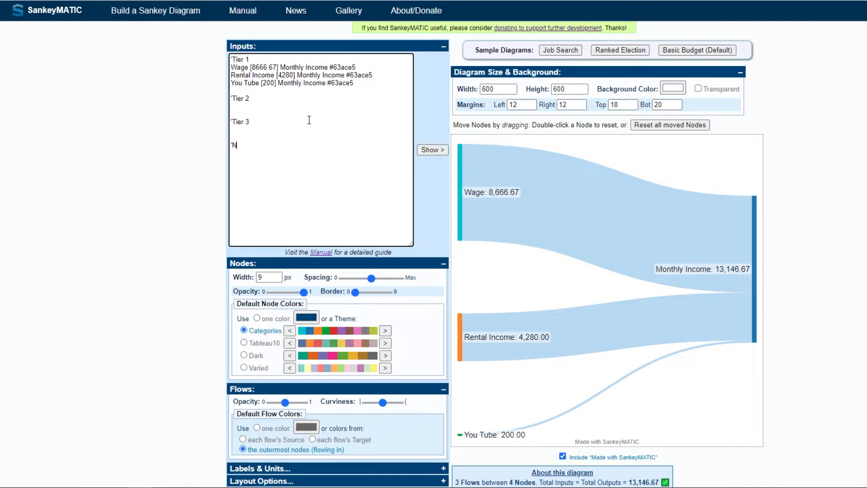
text(ode Cold)
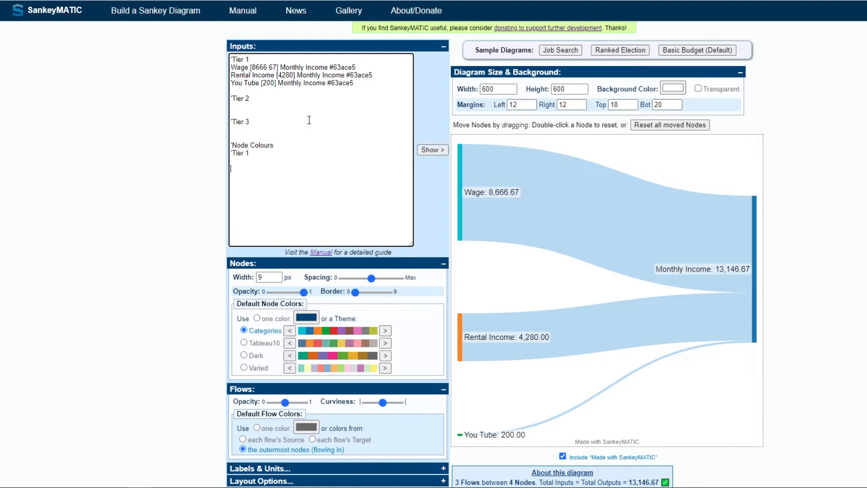
text('Tier 2)
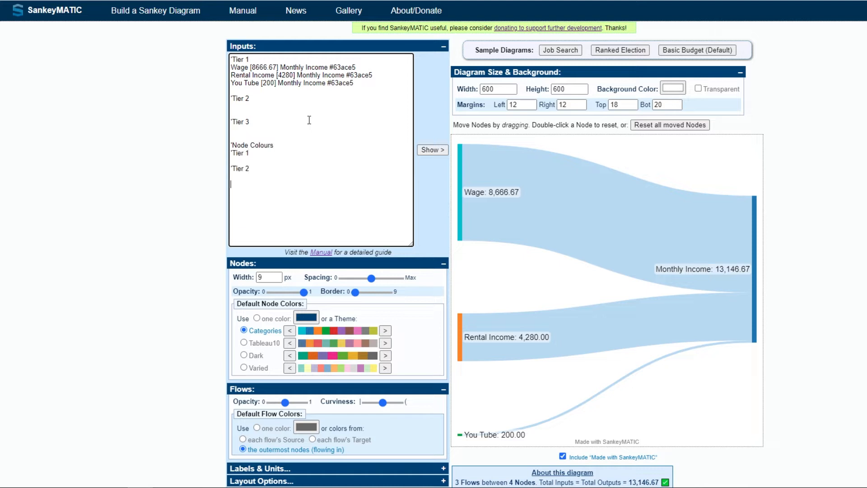
text('Tier 3)
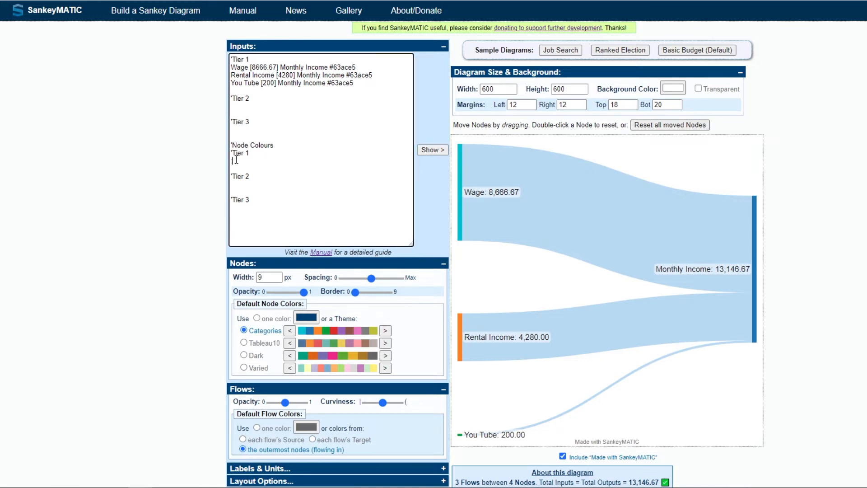
Give the Wage node its own colour entry, :Wage #2a4d69, under the Tier 1 heading
text(Wage)
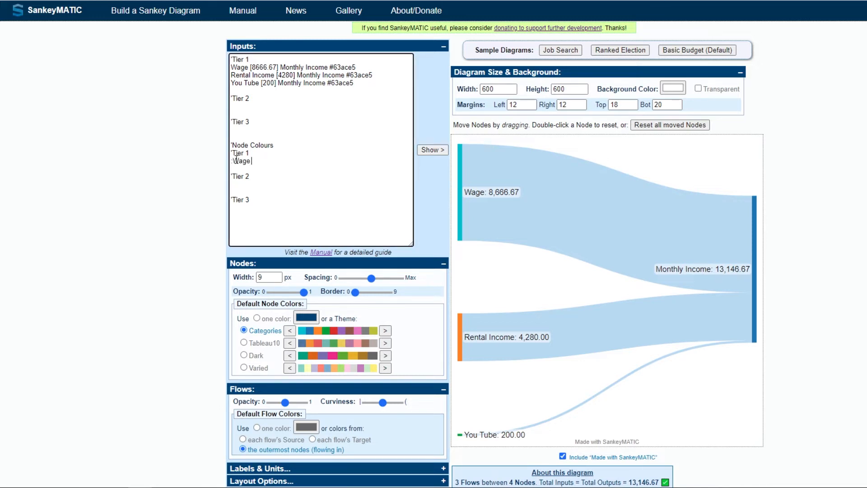
text(#)
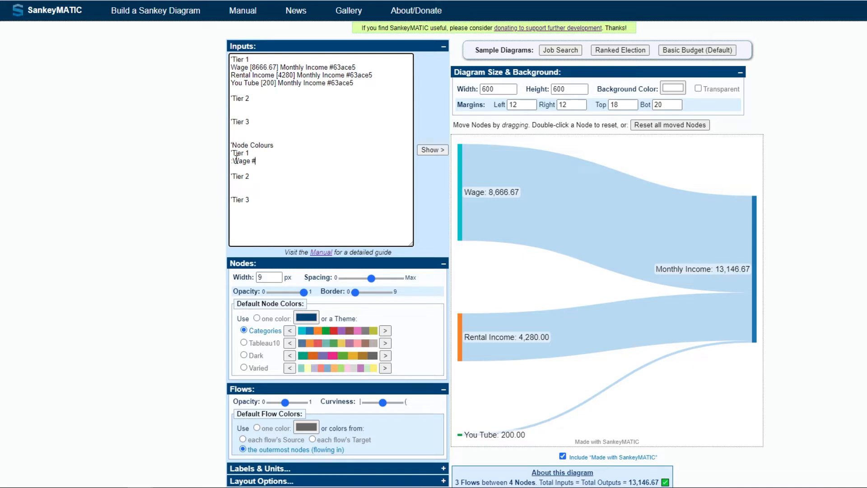
text(2a4)
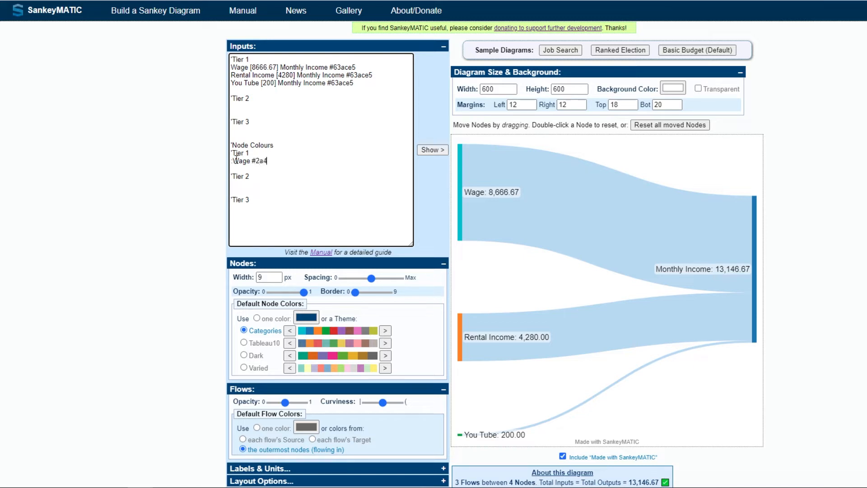
text(d)
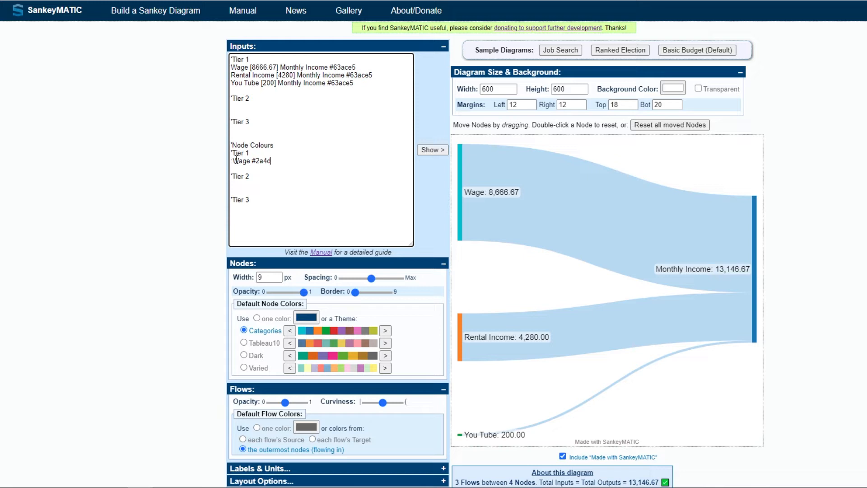
text(69)
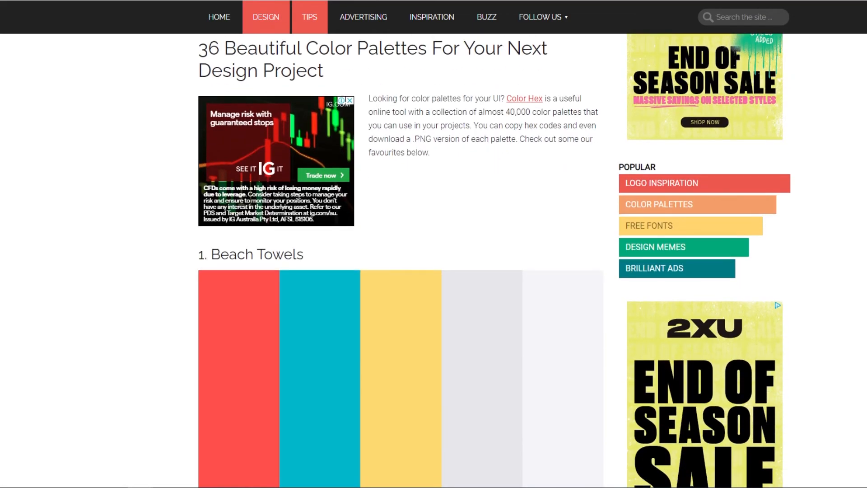
scroll(down, 3)
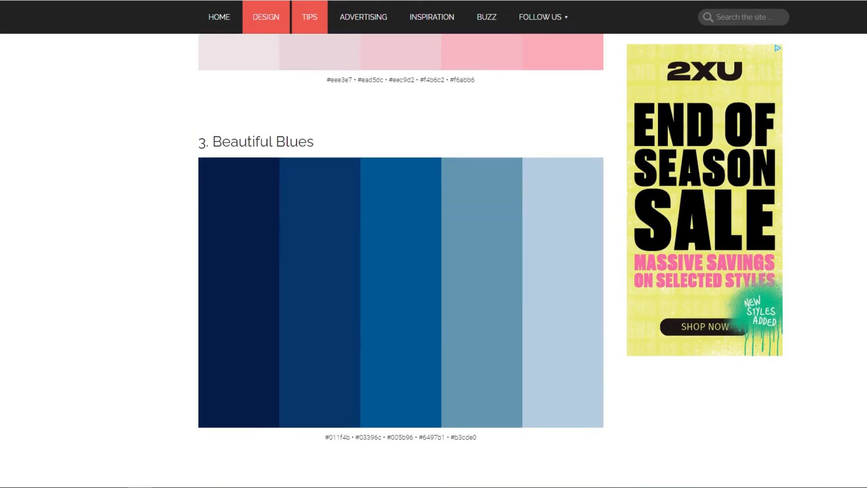
scroll(down, 3)
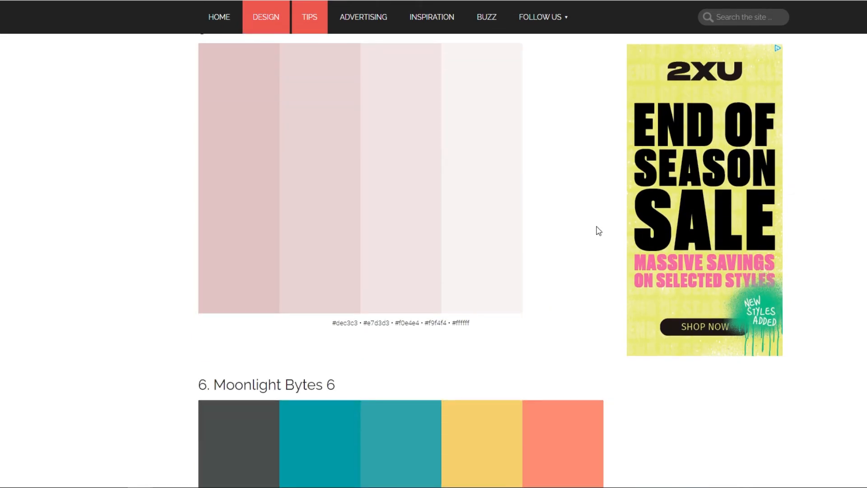
scroll(down, 3)
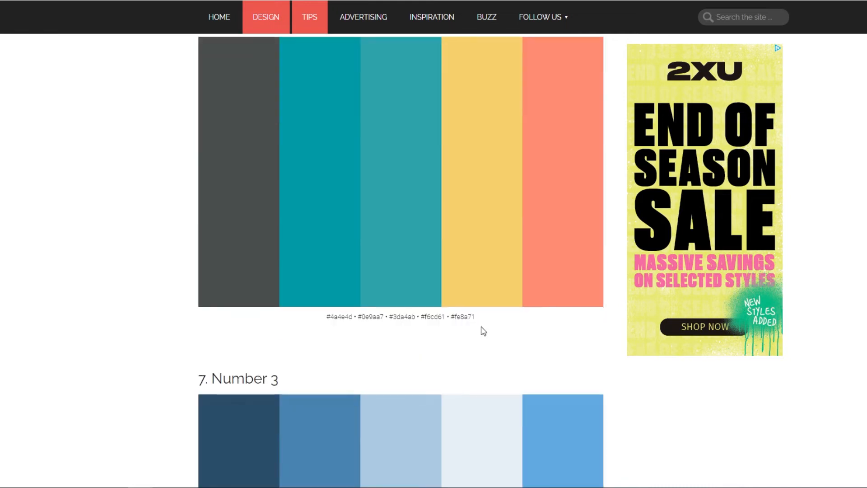
scroll(down, 3)
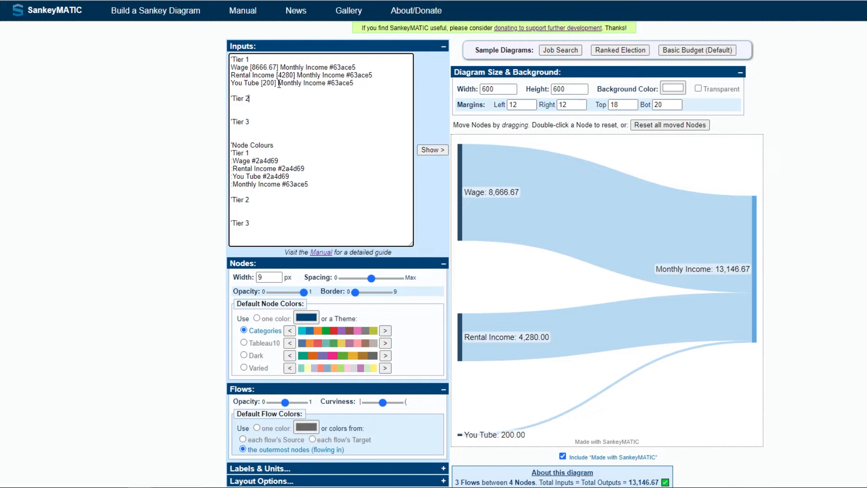
Send Monthly Income [3887] to Tax in red #ee4035 and add a matching :Tax #ee4035 node colour
double_click(302, 83)
text(Monthly Income)
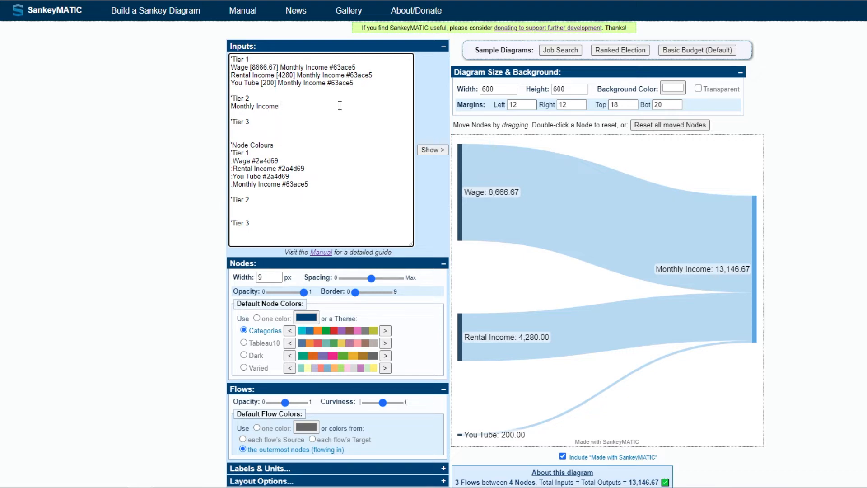
text([3887] Tax #ee4035)
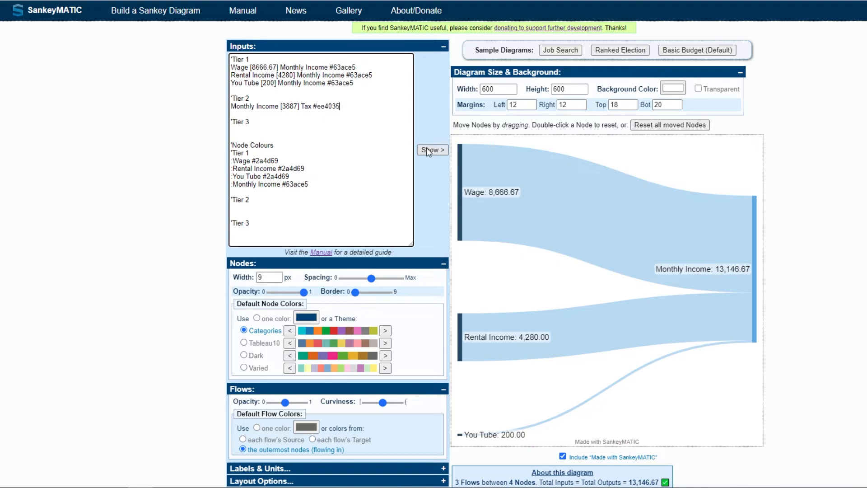
click(431, 150)
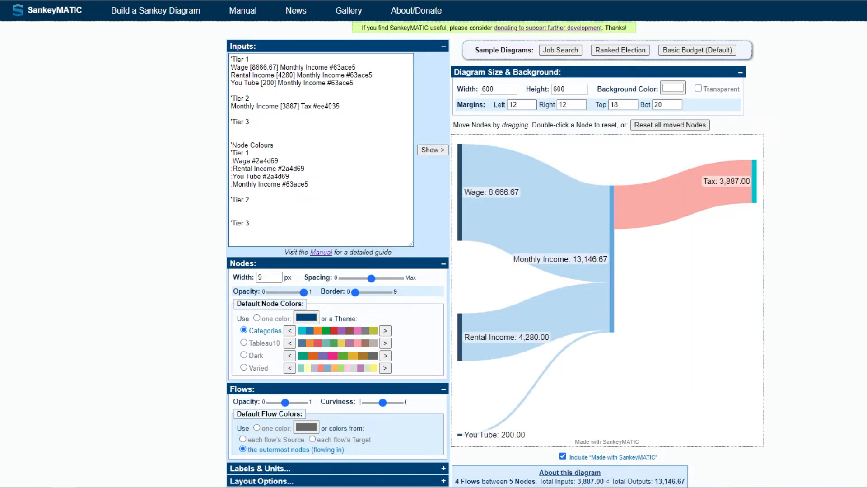
click(232, 207)
text(:Tax #ee4035)
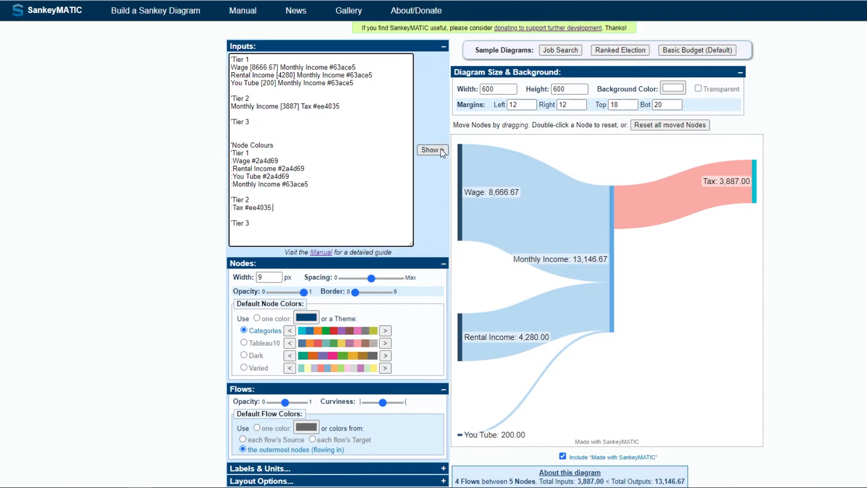
click(432, 149)
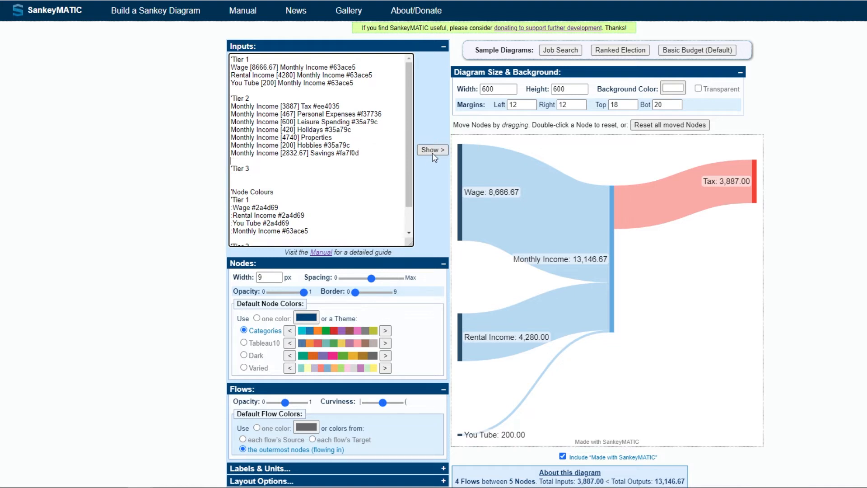
Redraw with all seven expense outflows and their Tier 2 node colours, Tax through Hobbies
click(431, 150)
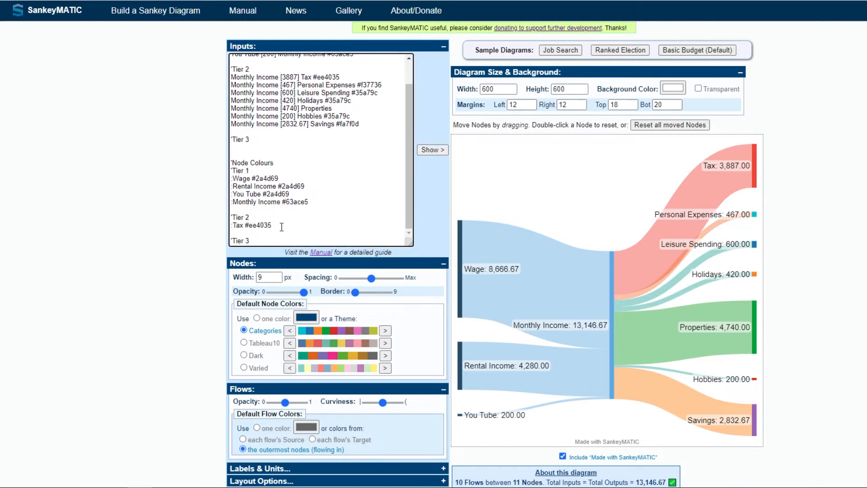
click(432, 150)
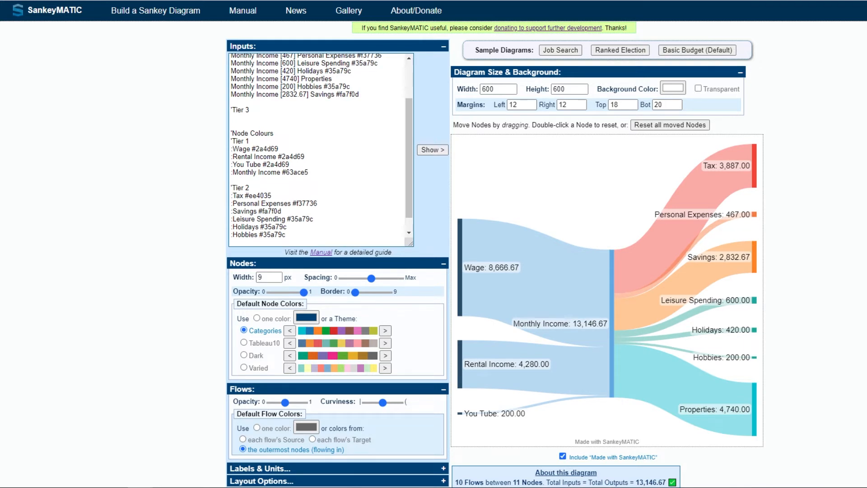
mouse_move(142, 78)
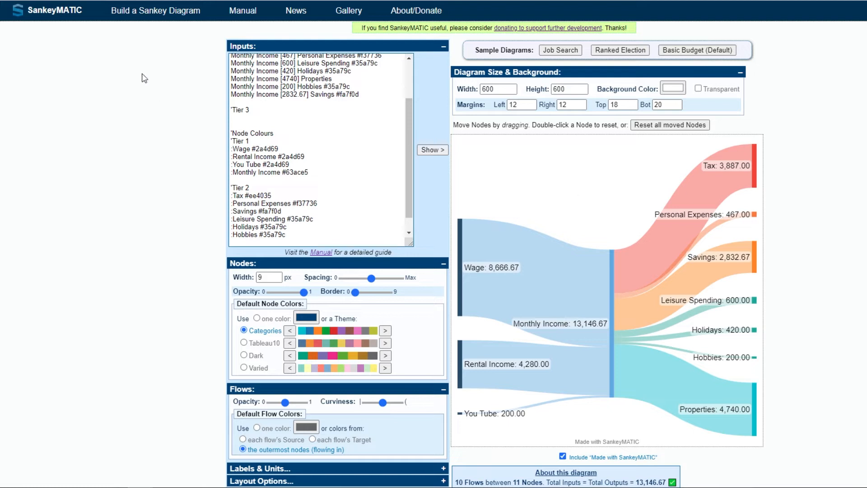
mouse_move(154, 9)
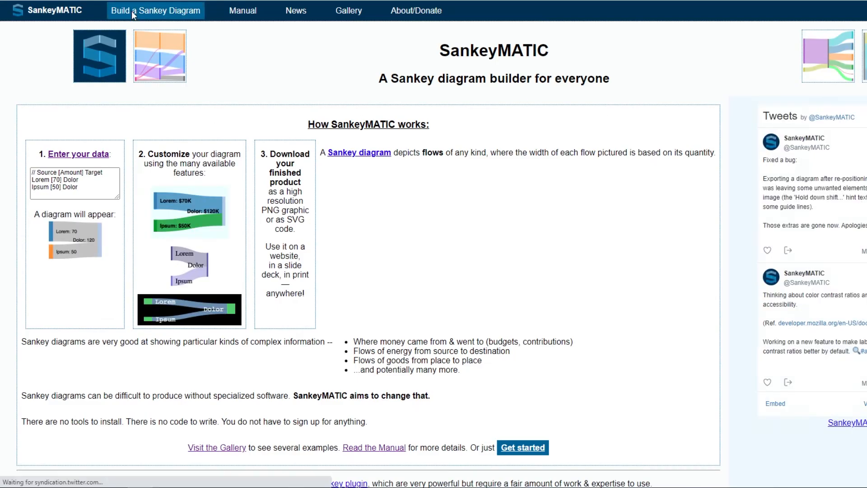
Return to the Build a Sankey Diagram page with the diagram data intact
click(155, 10)
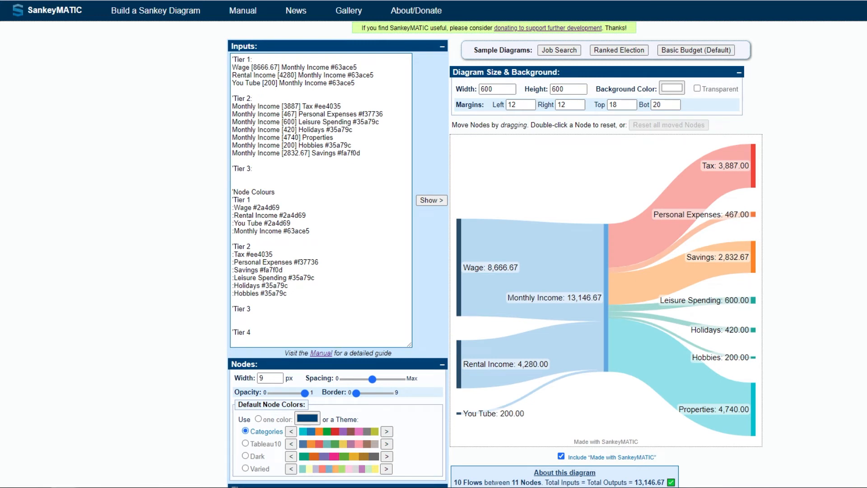
mouse_move(435, 131)
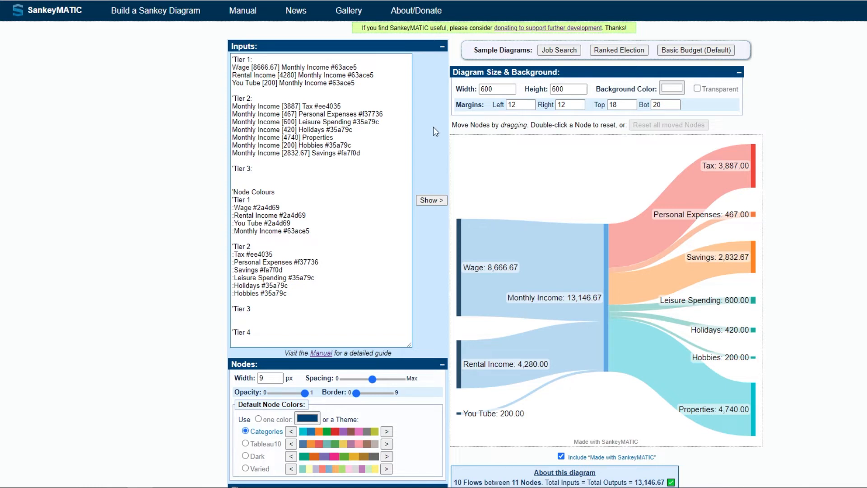
mouse_move(764, 166)
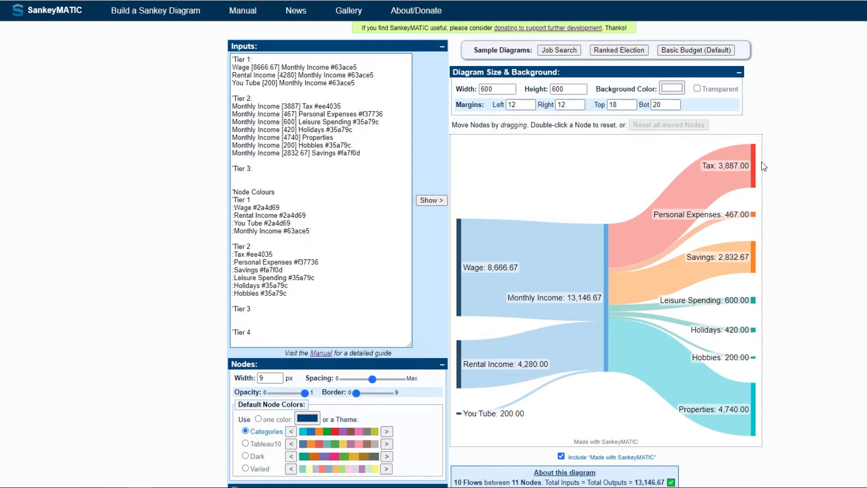
mouse_move(728, 66)
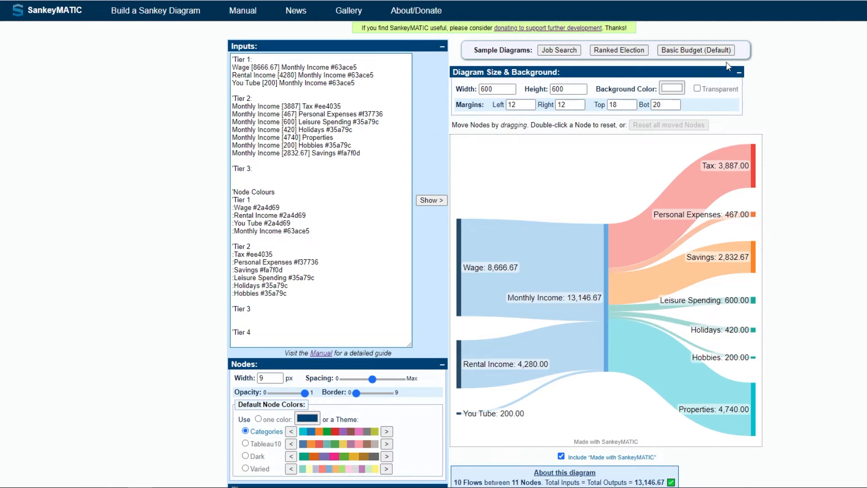
mouse_move(750, 82)
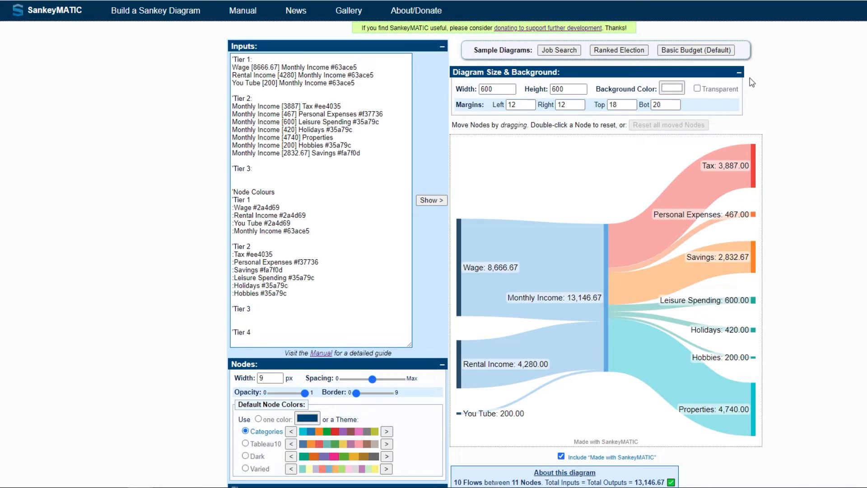
mouse_move(486, 66)
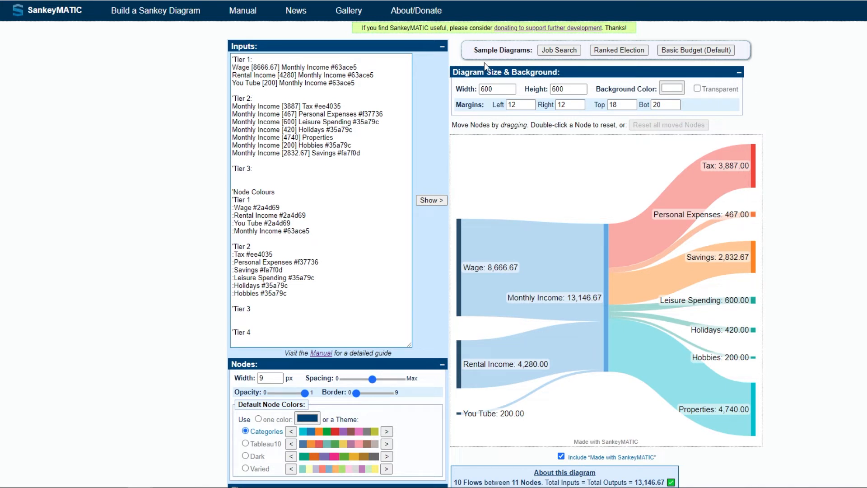
Set the diagram width to 1000 and all four margins to 25
click(495, 89)
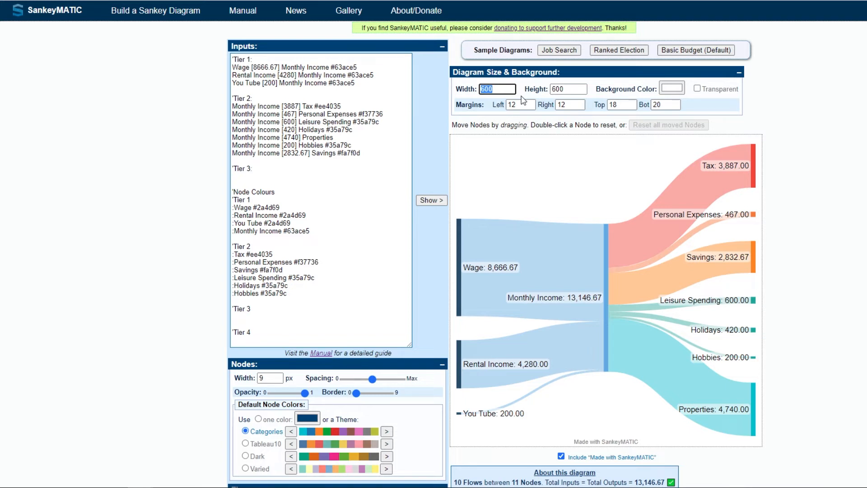
text(1000)
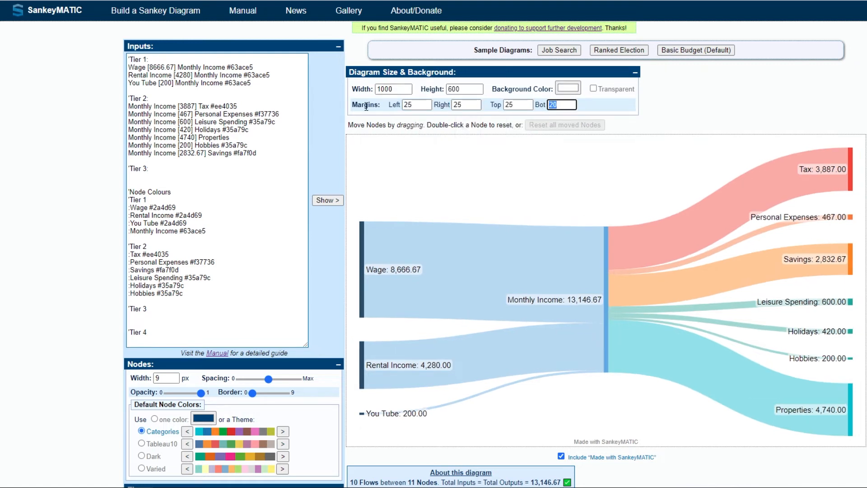
text(25)
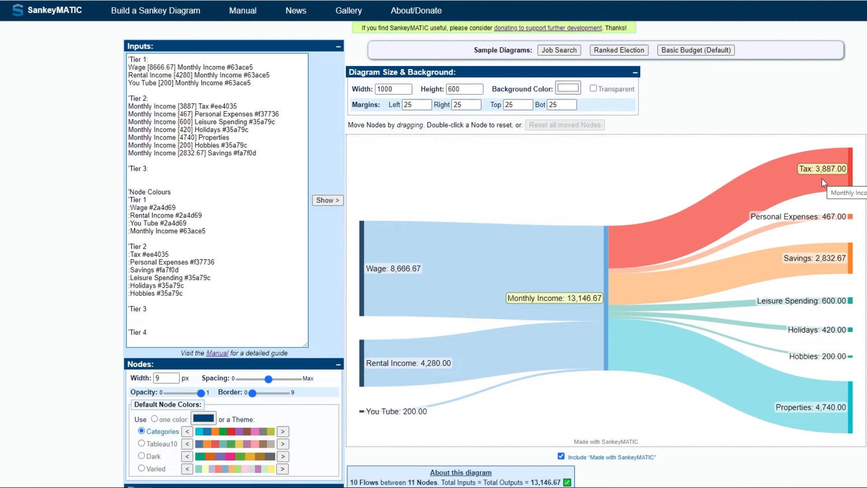
mouse_move(818, 221)
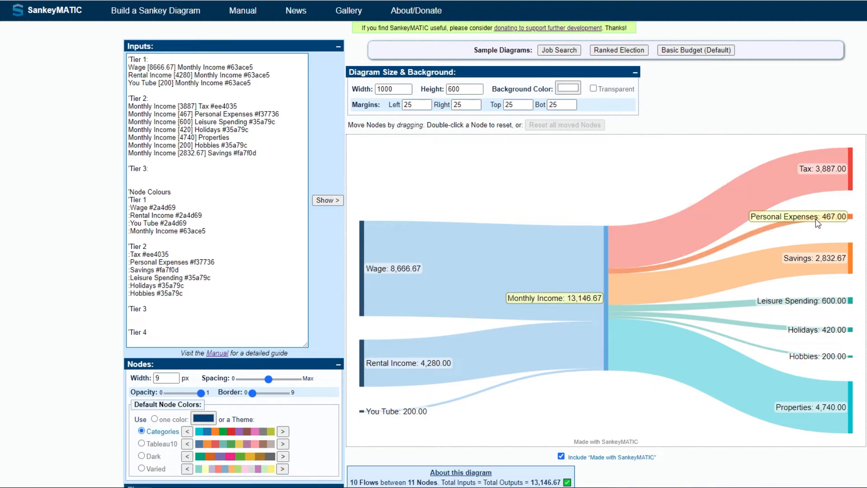
mouse_move(817, 222)
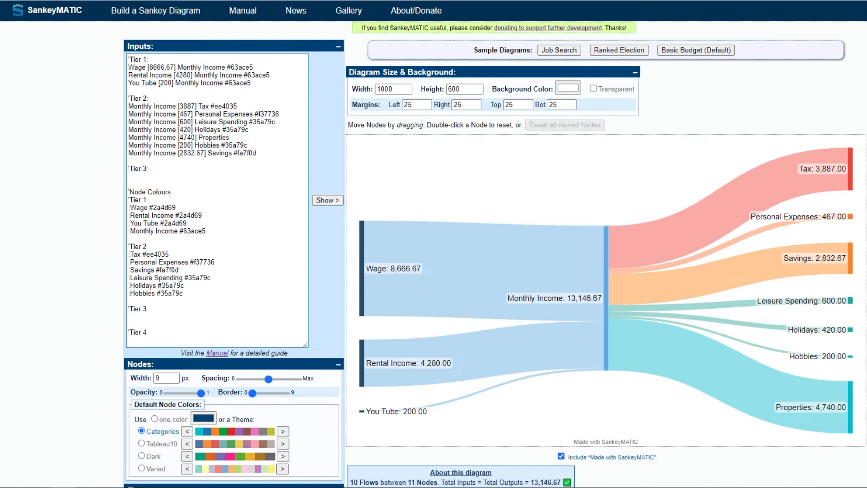
Add the flow Personal Expenses [92] Petrol #7bc043 and redraw to show the green Petrol node
text(Personal Expenses [92] Petrol #7bc043)
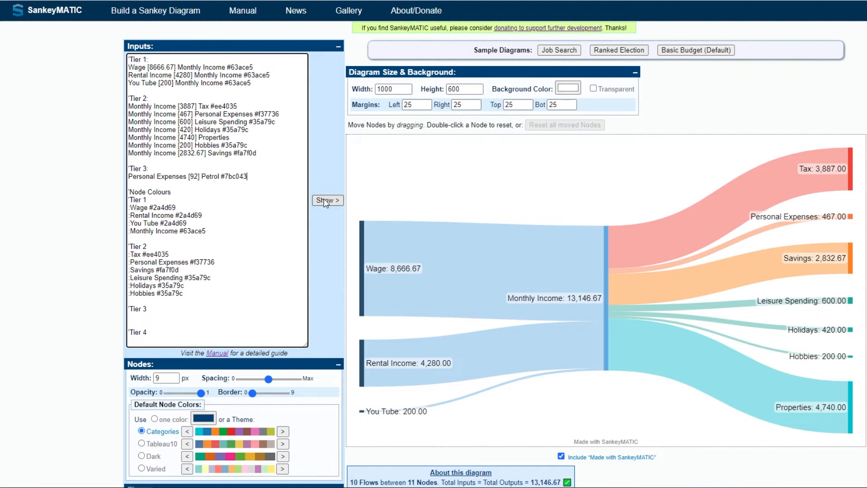
click(327, 200)
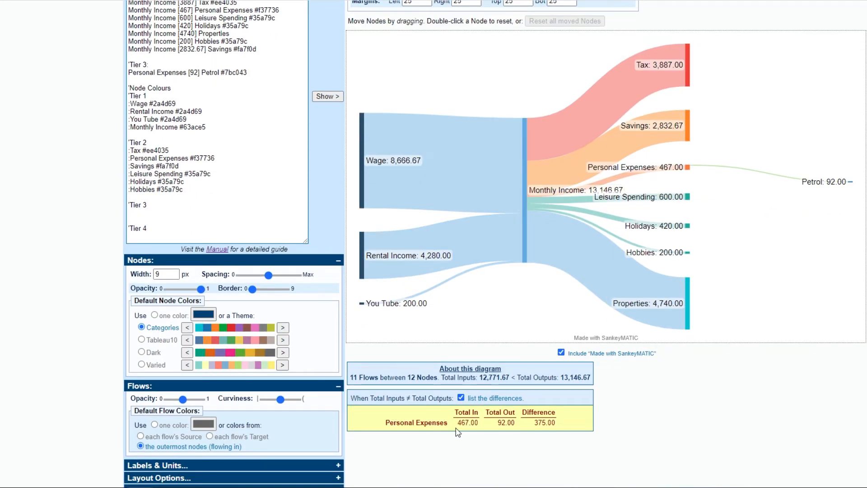
double_click(467, 423)
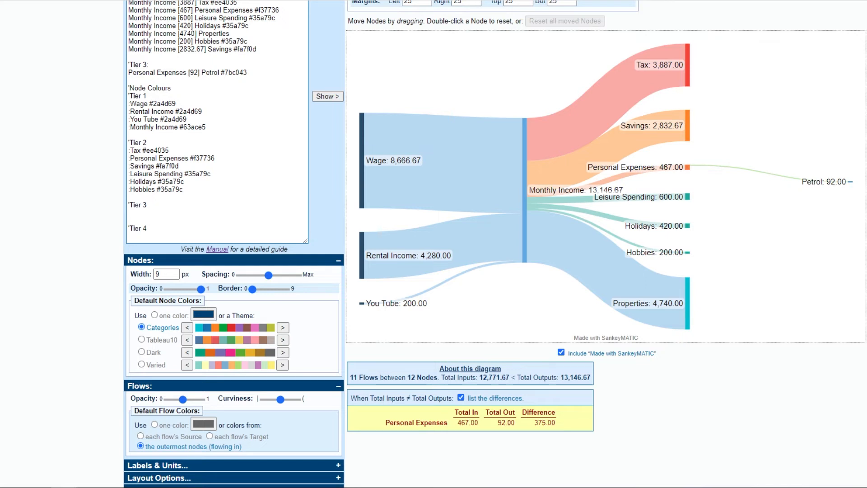
Add Hair Cuts, Social Sport, Car Rego, Car Maintenance, Car Insurance, PHI, Phone Bill and Bills flows coloured #7bc043
click(249, 73)
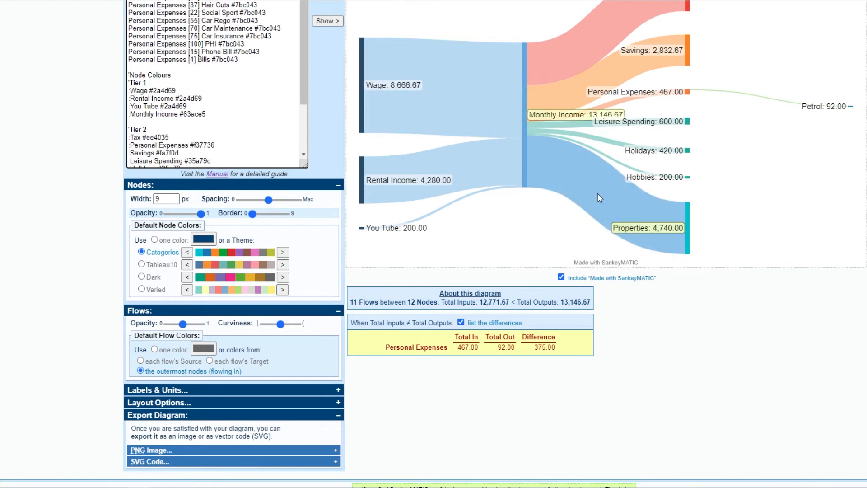
scroll(up, 3)
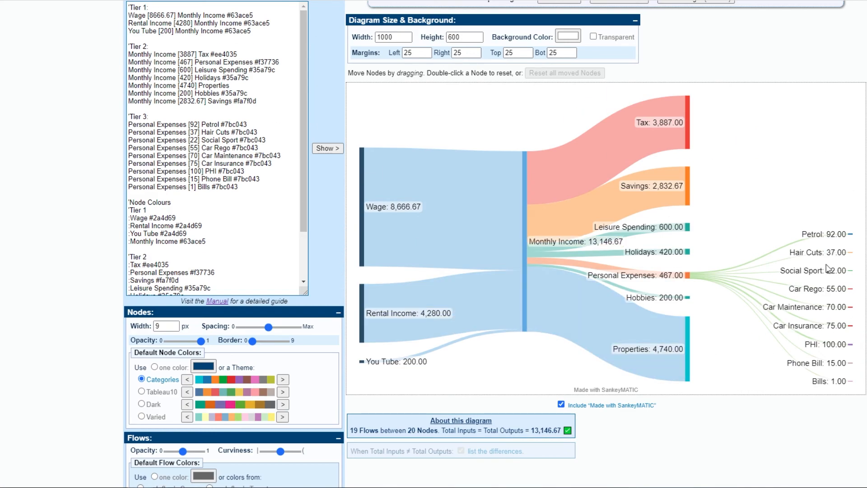
click(238, 187)
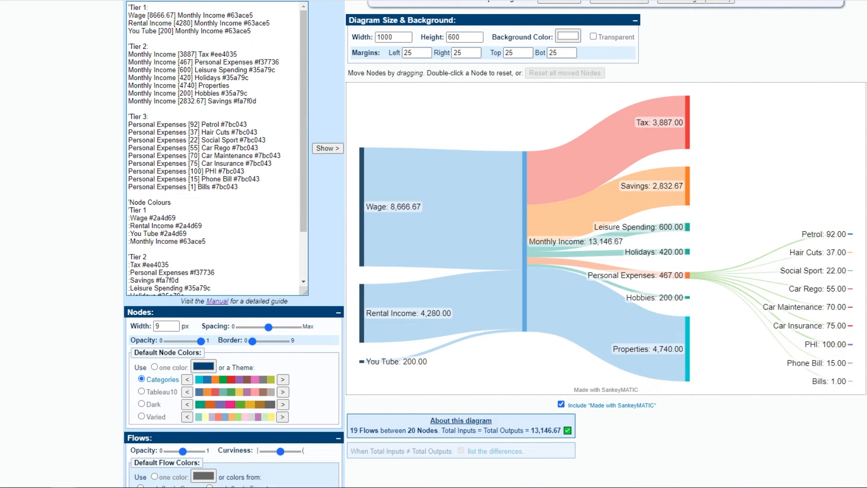
Add Properties flows to Mortgage Repayments #851e3e, Prop 1 and Prop 2 Costs, plus Tier 3/4 node colours, and redraw
click(252, 182)
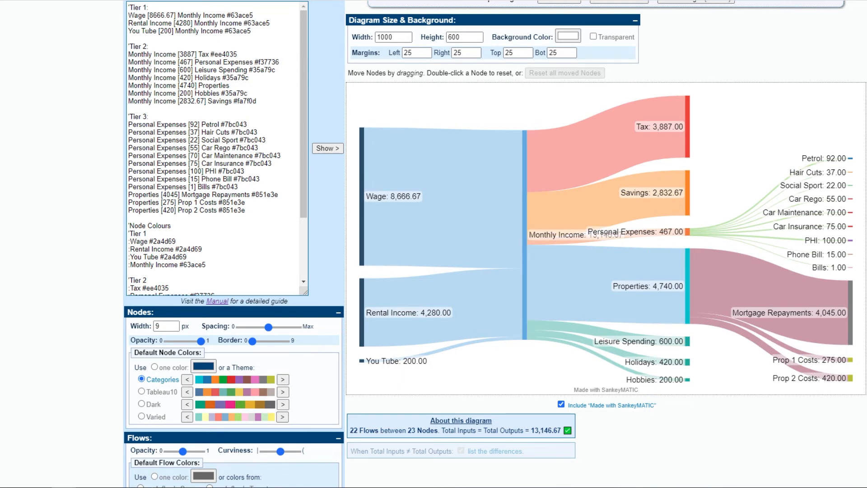
scroll(down, 3)
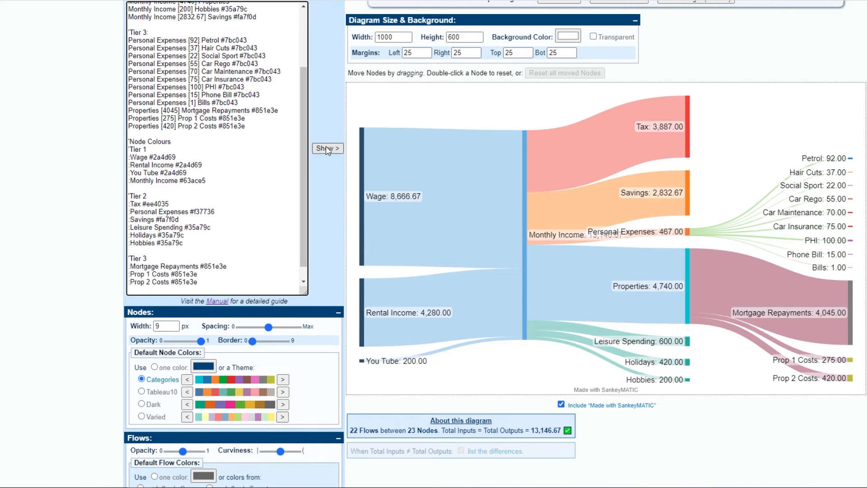
click(327, 148)
text('Tier 4)
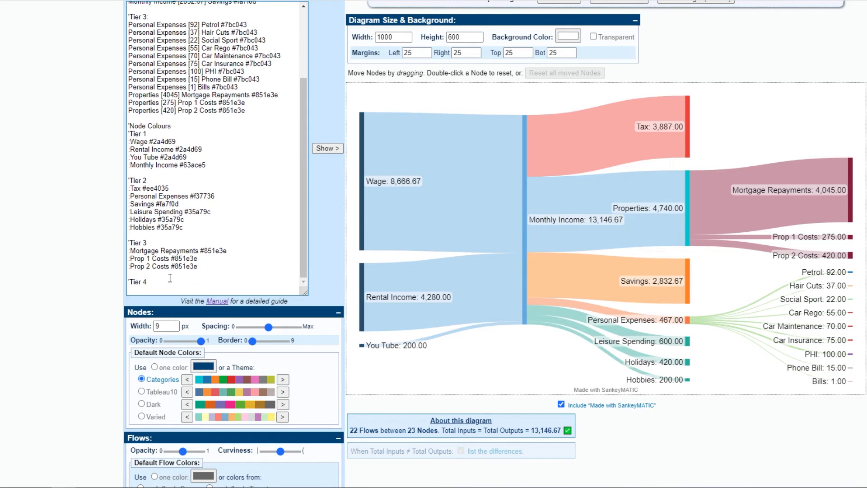
scroll(down, 3)
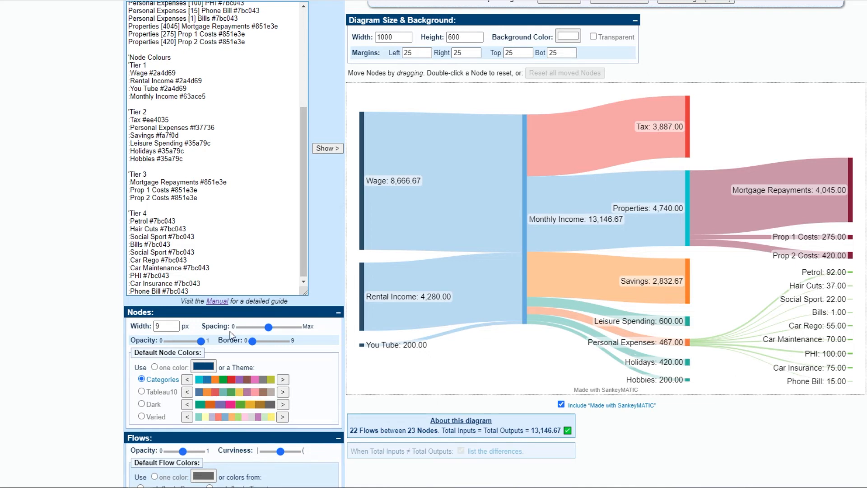
Collapse the Nodes and Flows sidebar panels, leaving the diagram as is
scroll(down, 3)
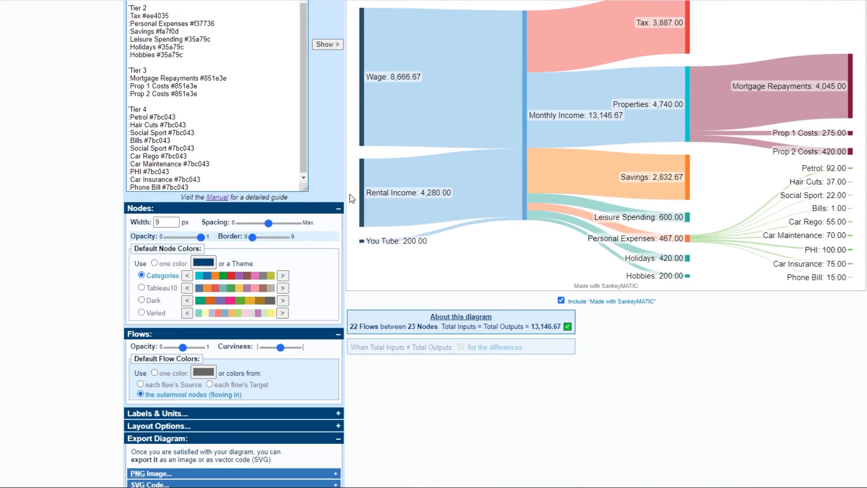
mouse_move(123, 399)
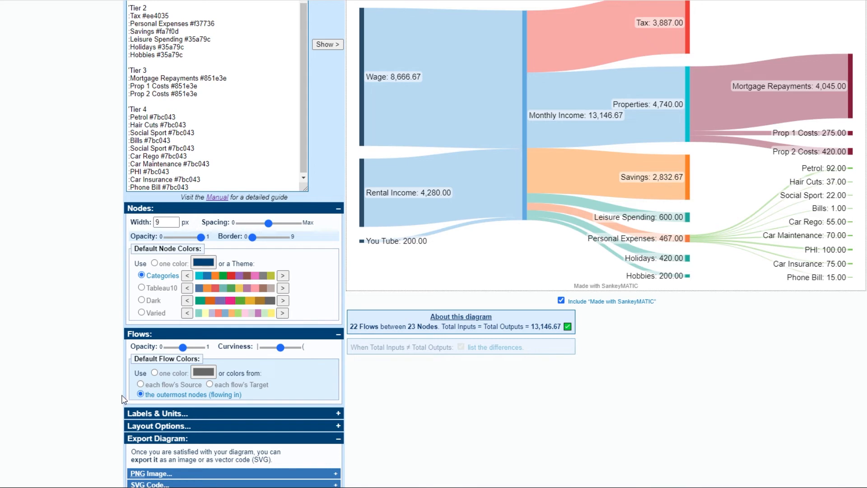
mouse_move(348, 217)
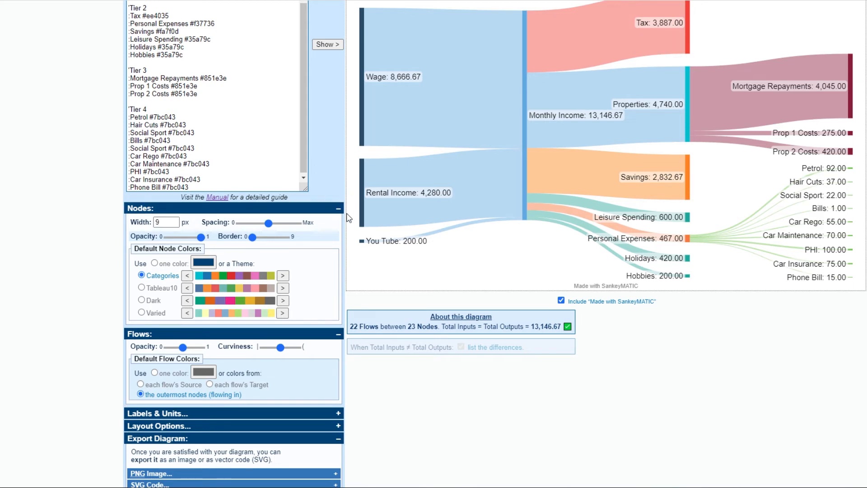
mouse_move(344, 402)
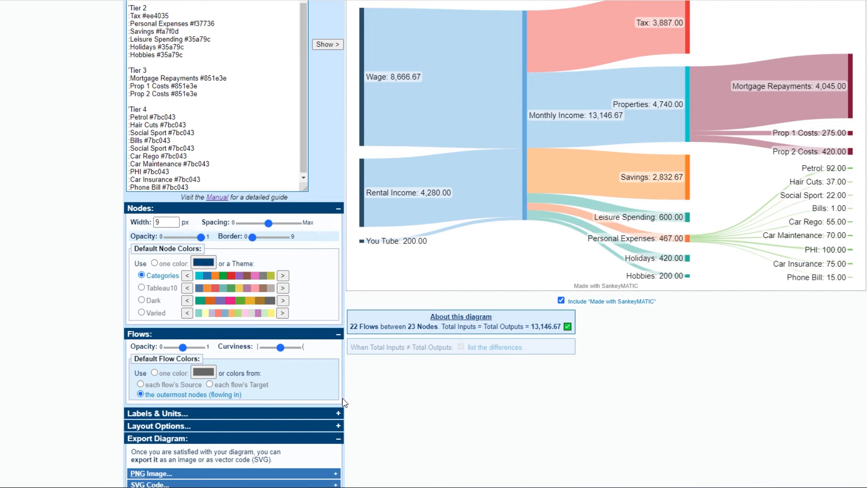
drag(252, 236, 279, 237)
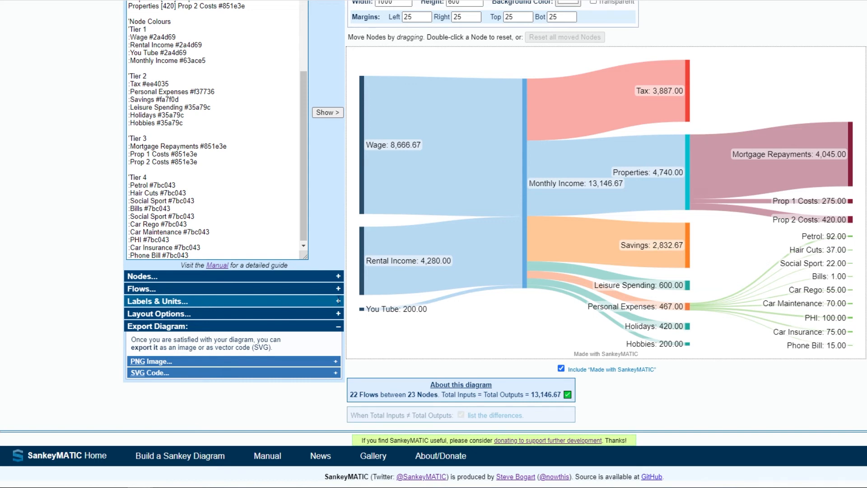
Enter a $ prefix under Labels & Units so every node amount shows a dollar sign
click(157, 301)
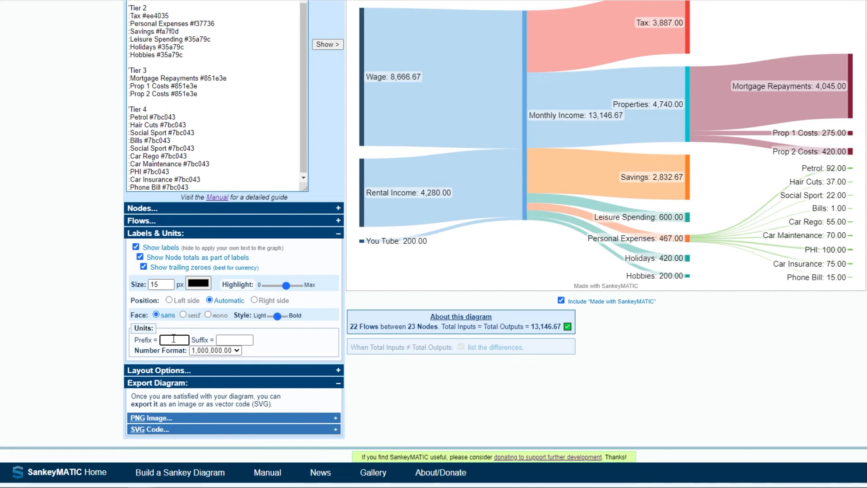
text($)
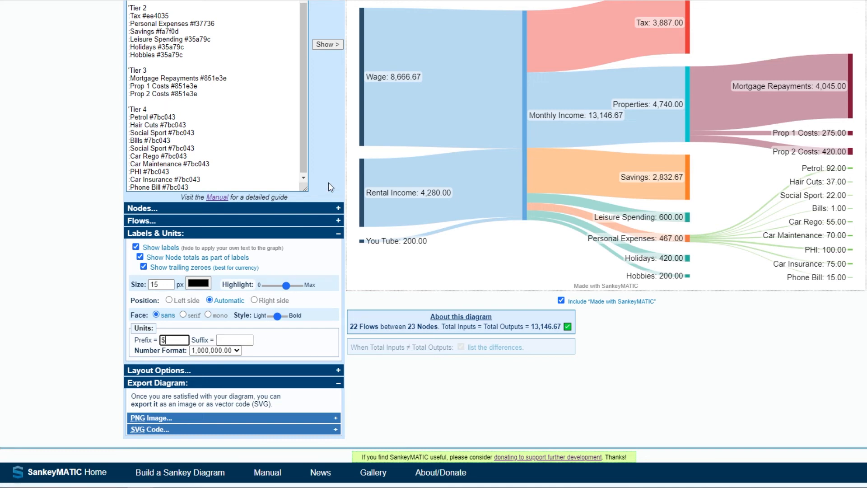
text($)
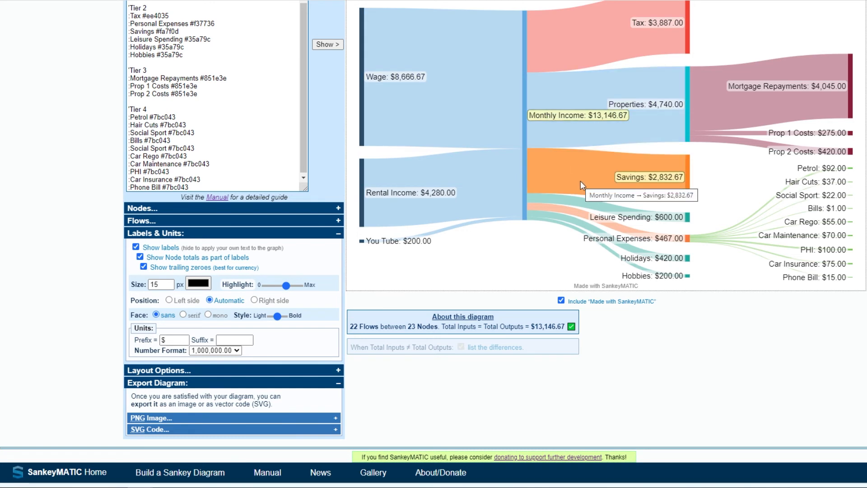
mouse_move(343, 359)
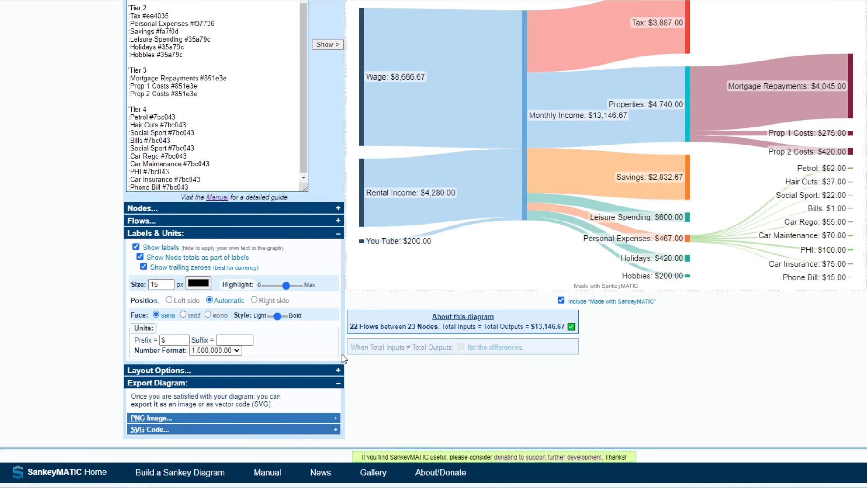
Tick then untick 'Reverse the graph' in Layout Options, restoring left-to-right flow
click(159, 370)
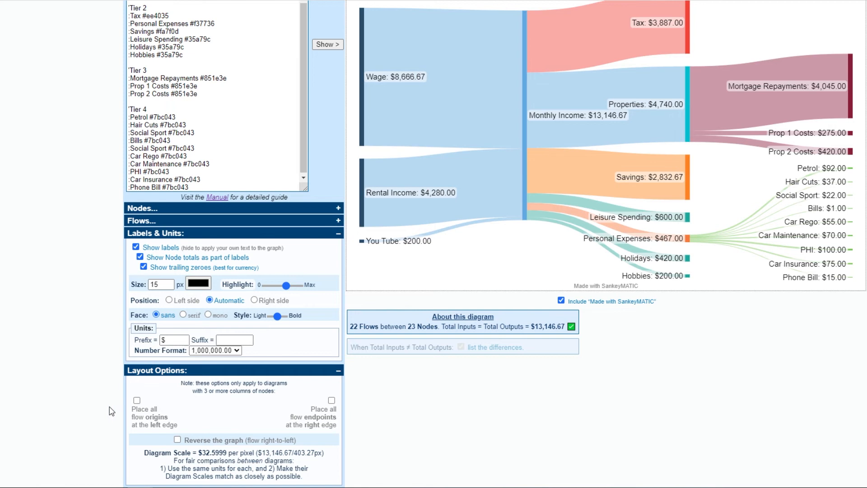
click(178, 440)
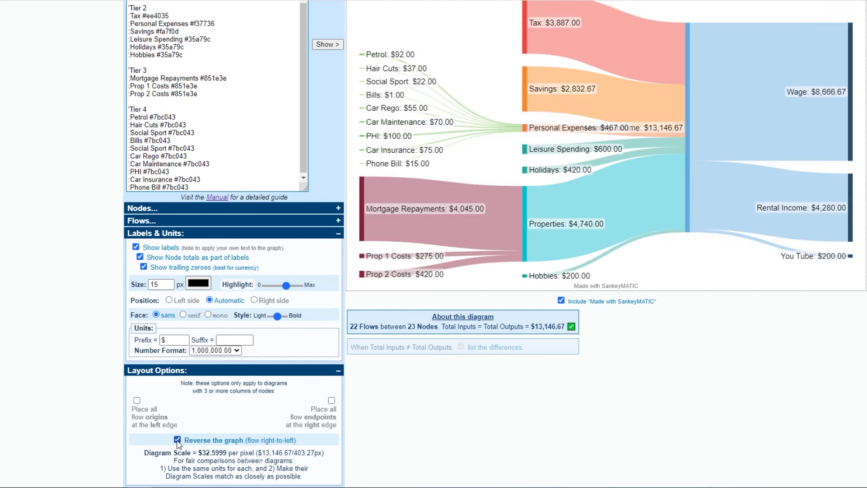
click(177, 440)
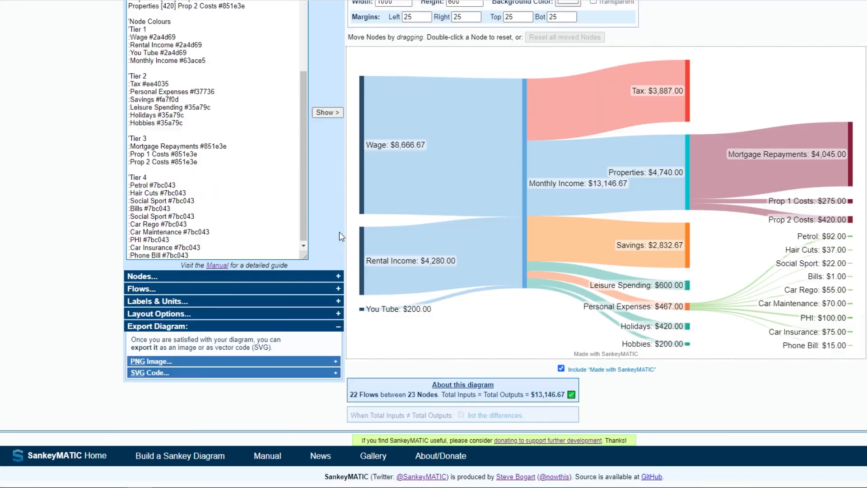
mouse_move(374, 349)
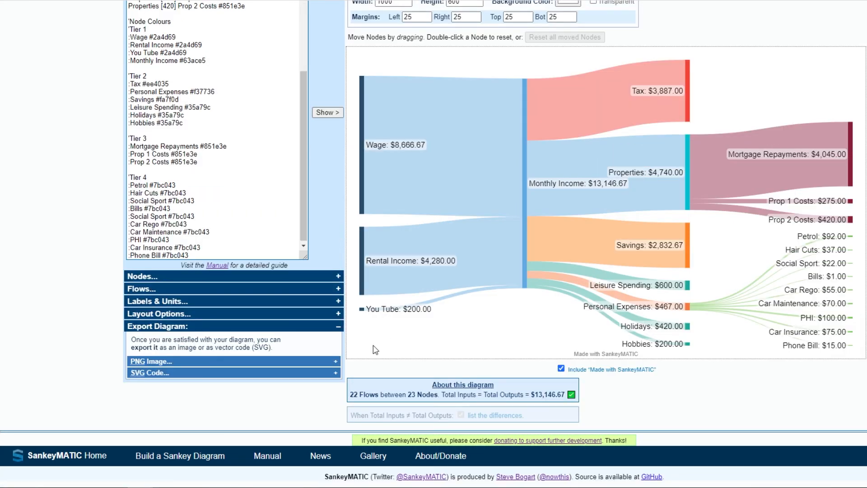
mouse_move(412, 346)
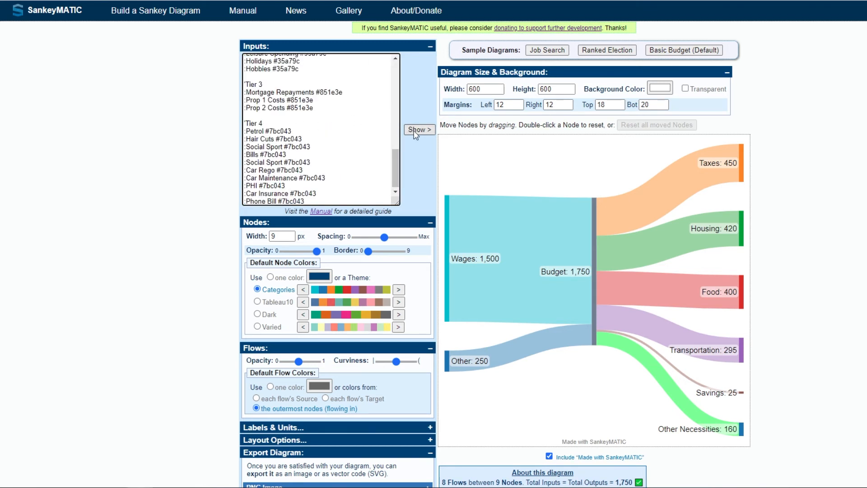
Redraw the finance diagram from the Inputs text via Show >, replacing the sample budget
click(419, 129)
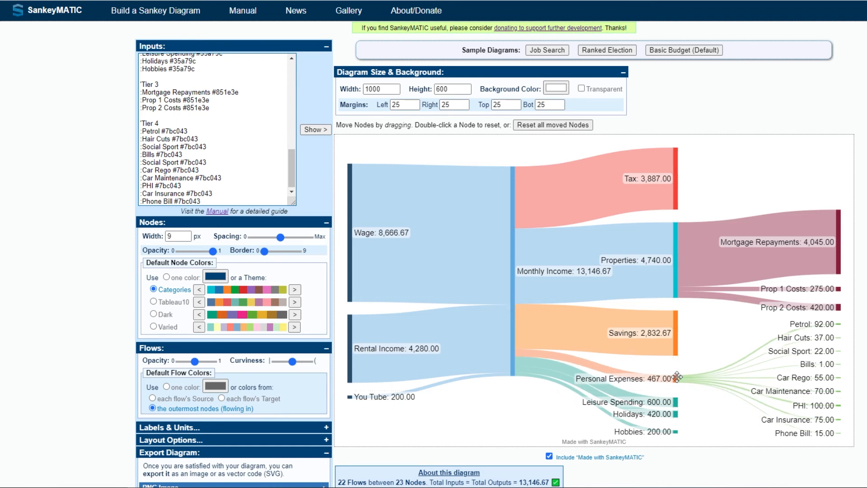
scroll(down, 3)
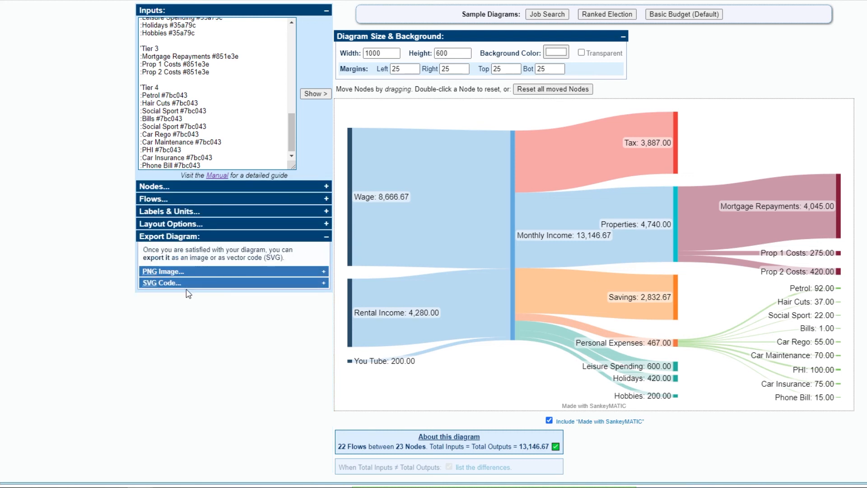
Try PNG export sizes 1x, 2x and 6x, settling on 1x Small for a 1000 x 600 image
click(163, 271)
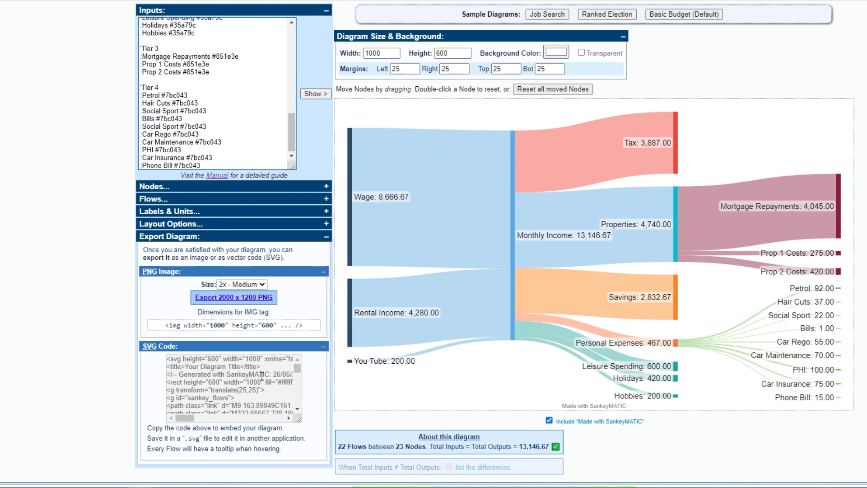
click(241, 284)
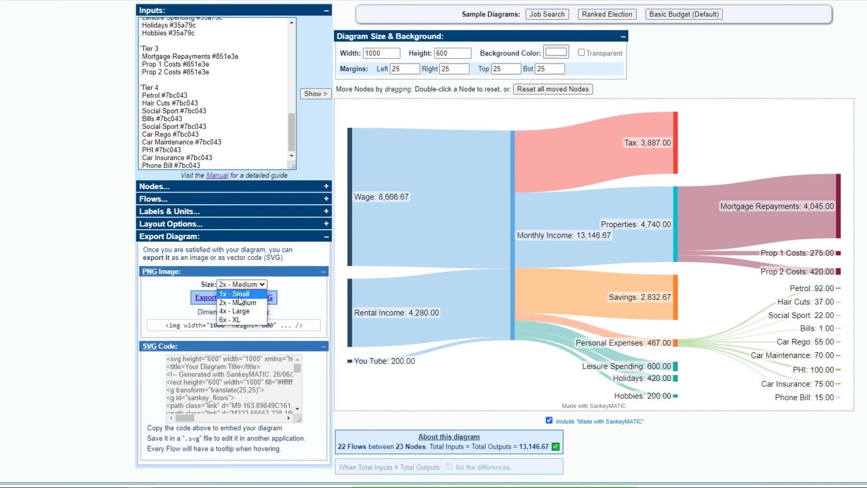
click(234, 294)
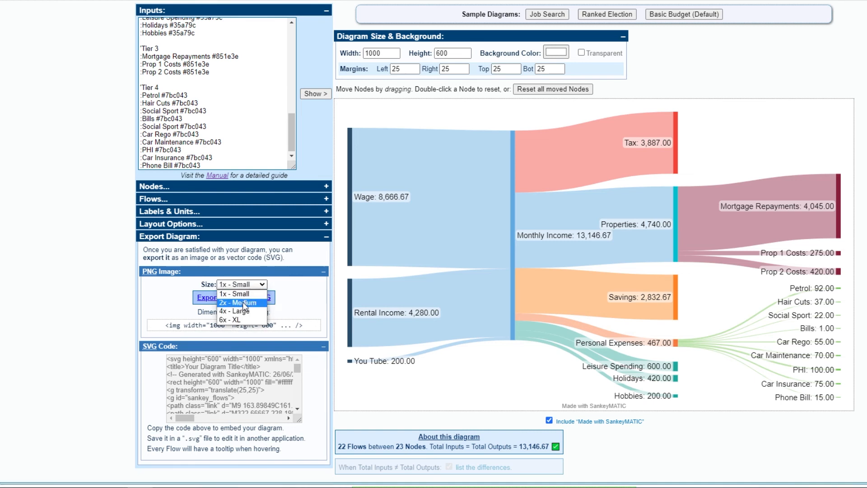
click(237, 303)
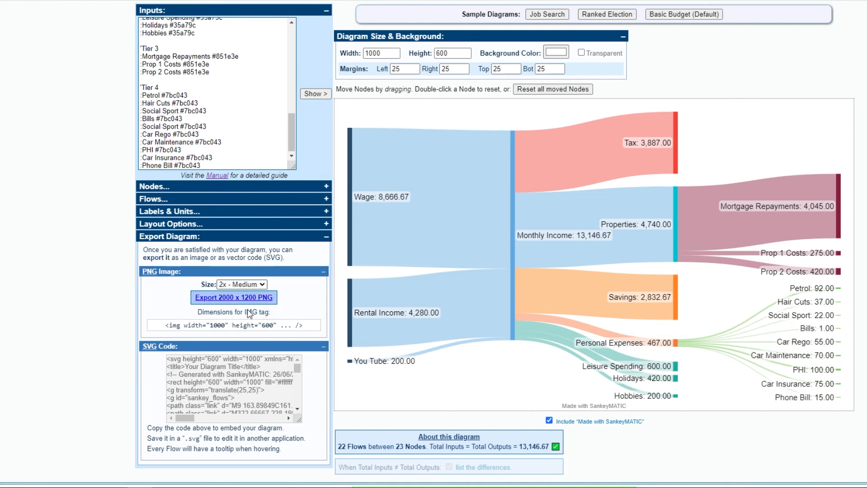
click(240, 283)
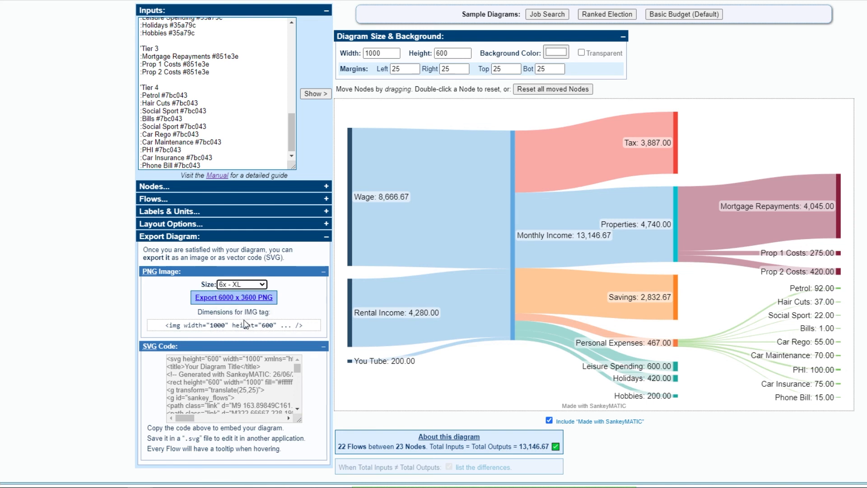
click(241, 284)
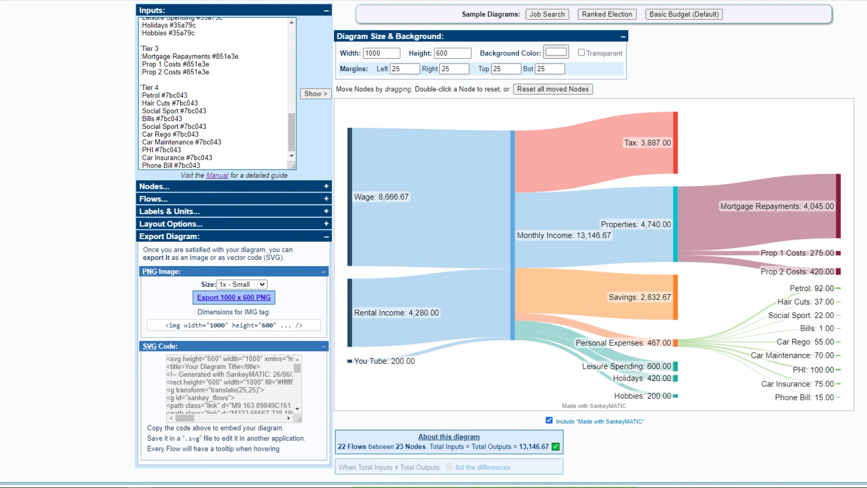
mouse_move(538, 105)
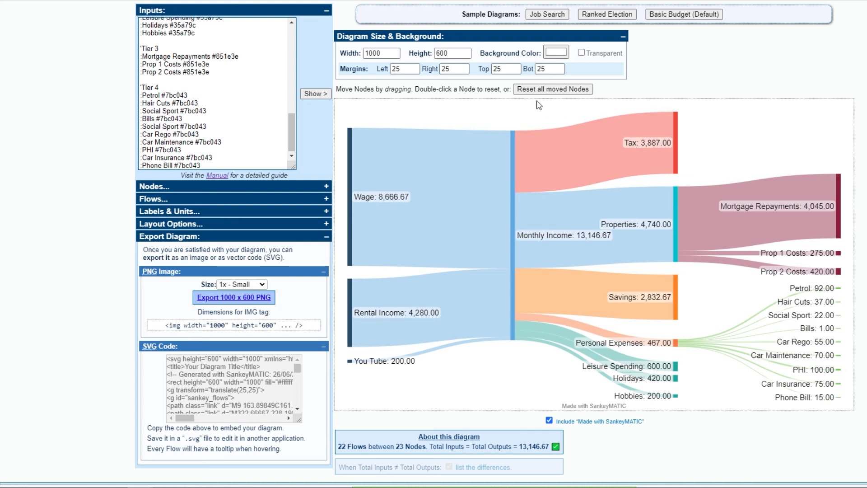
click(381, 53)
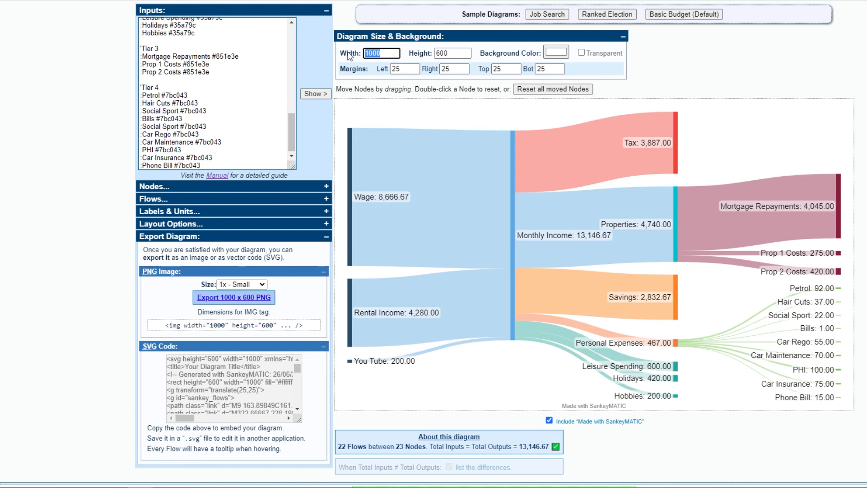
Set the diagram Width to 1920 and enter 180 for Height
text(1920)
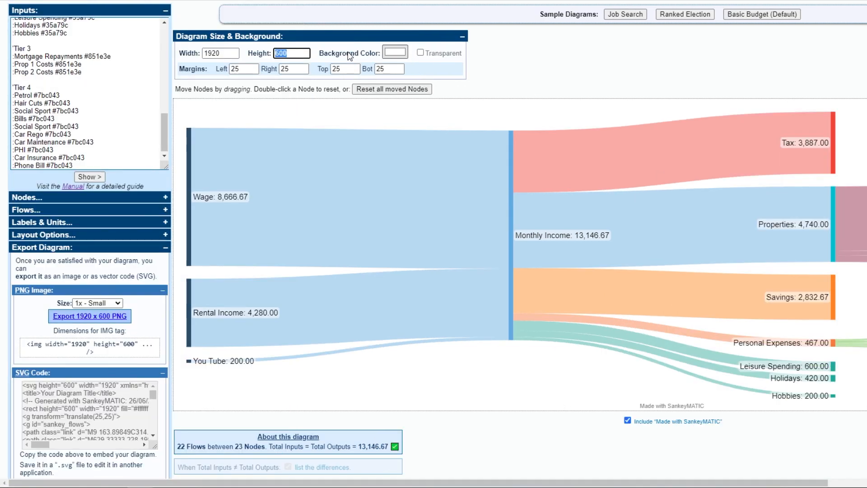
text(180)
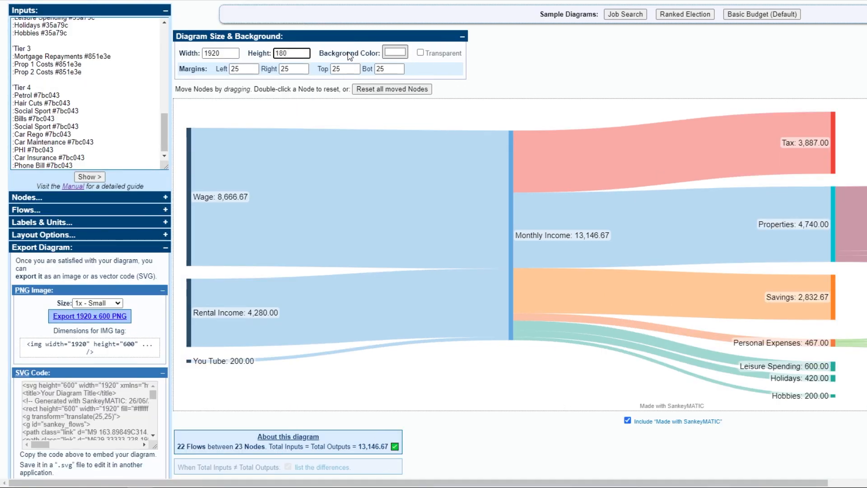